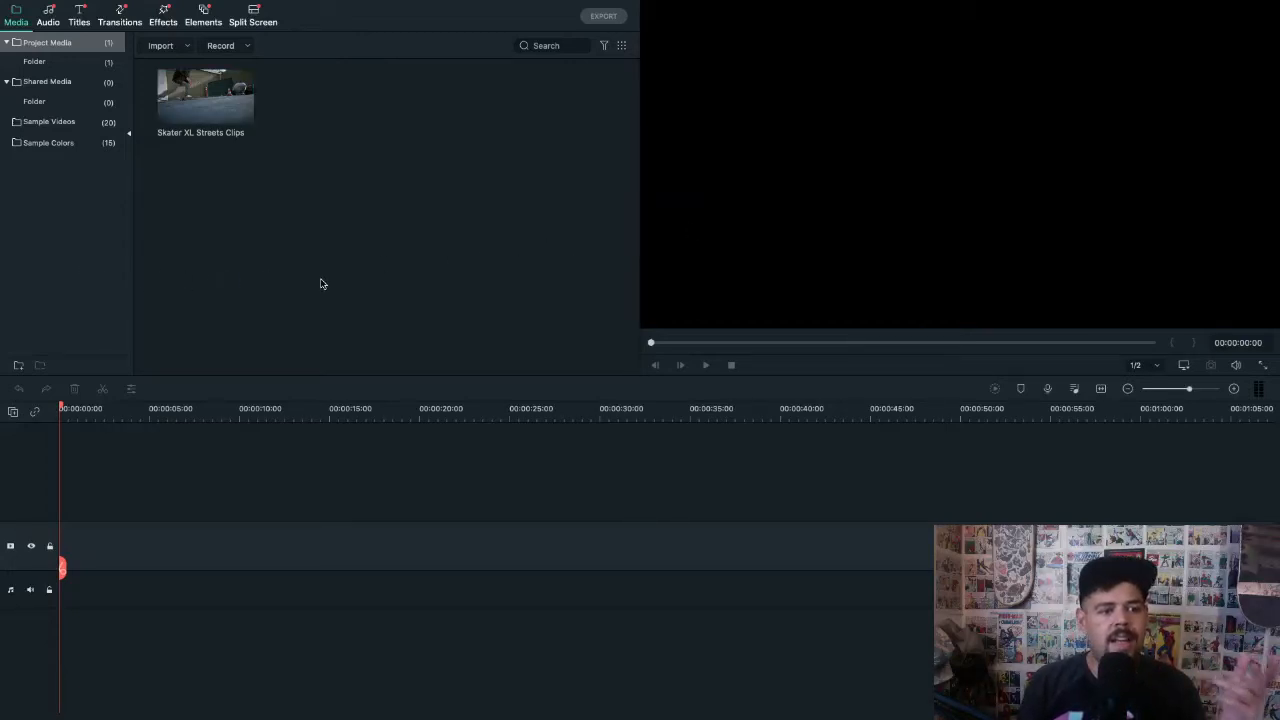
pyautogui.moveTo(435, 282)
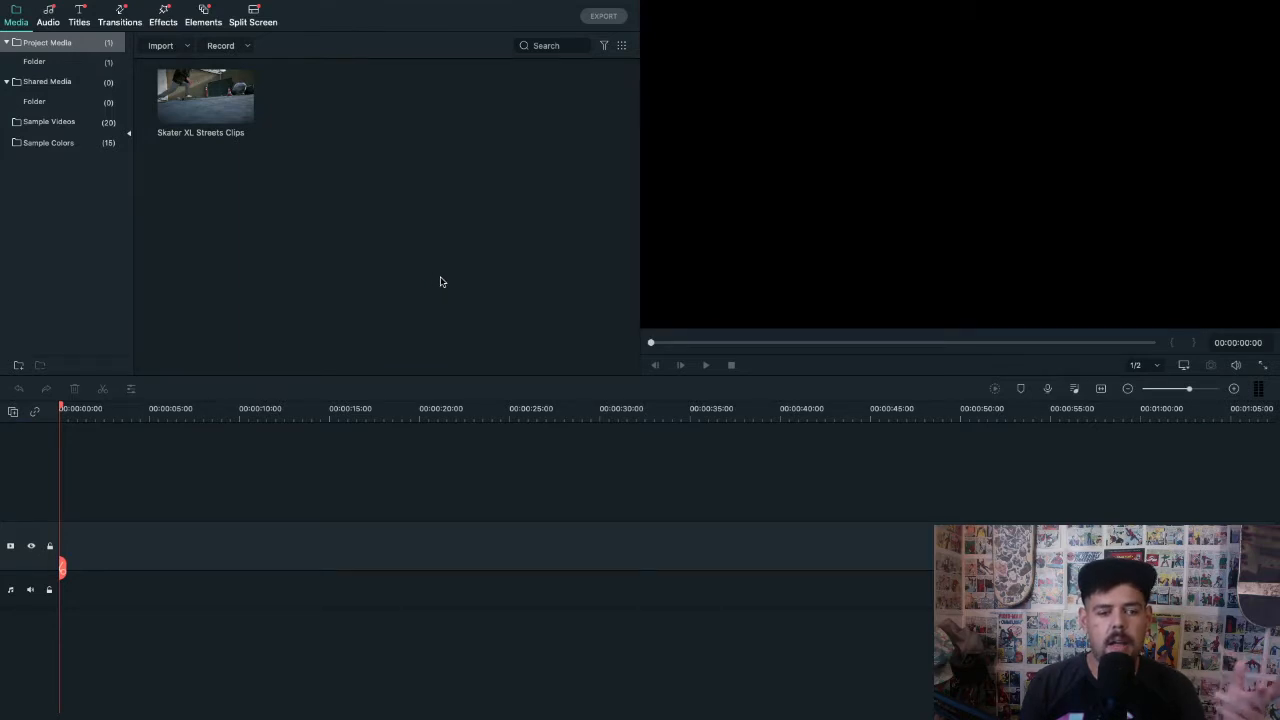
pyautogui.moveTo(347, 251)
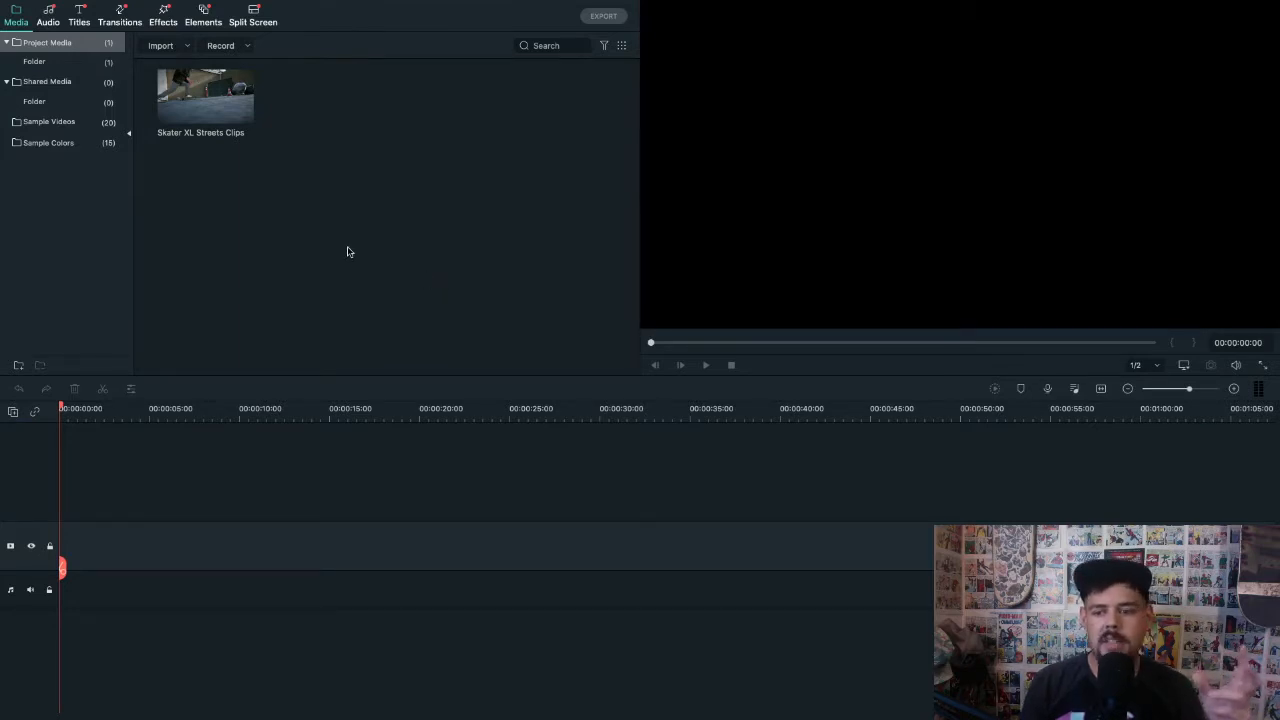
pyautogui.moveTo(337, 247)
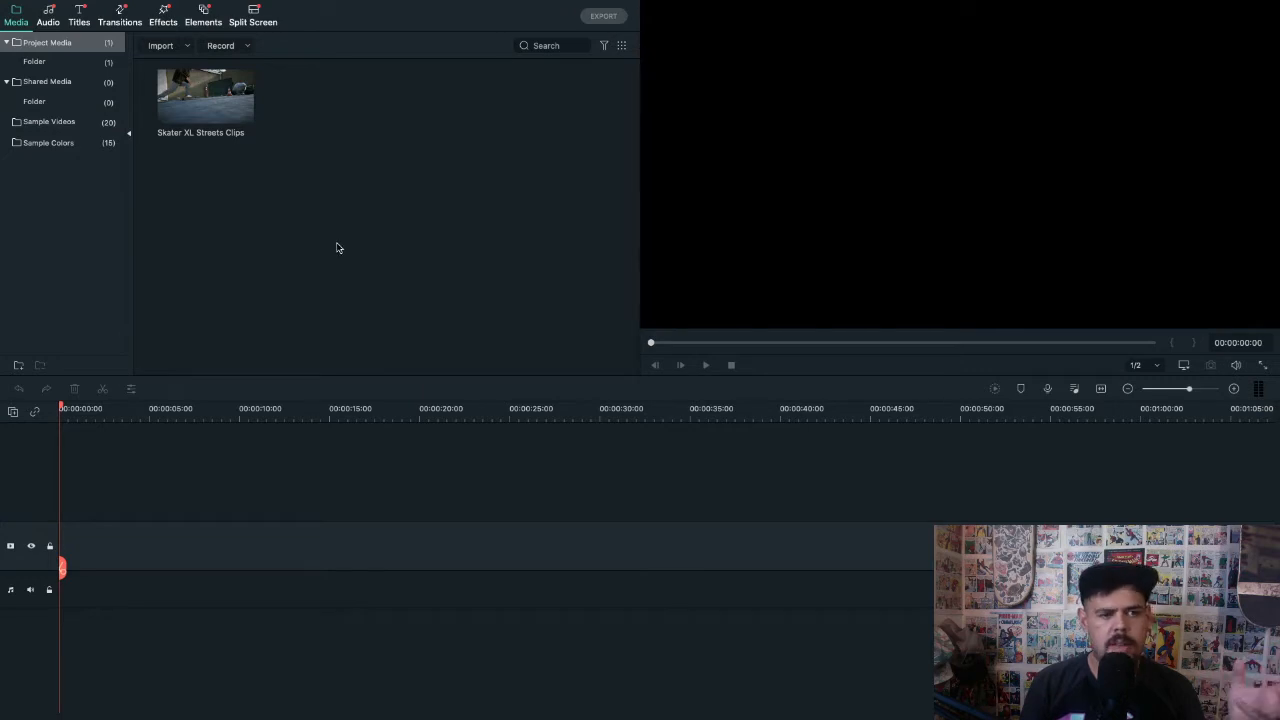
pyautogui.moveTo(374, 13)
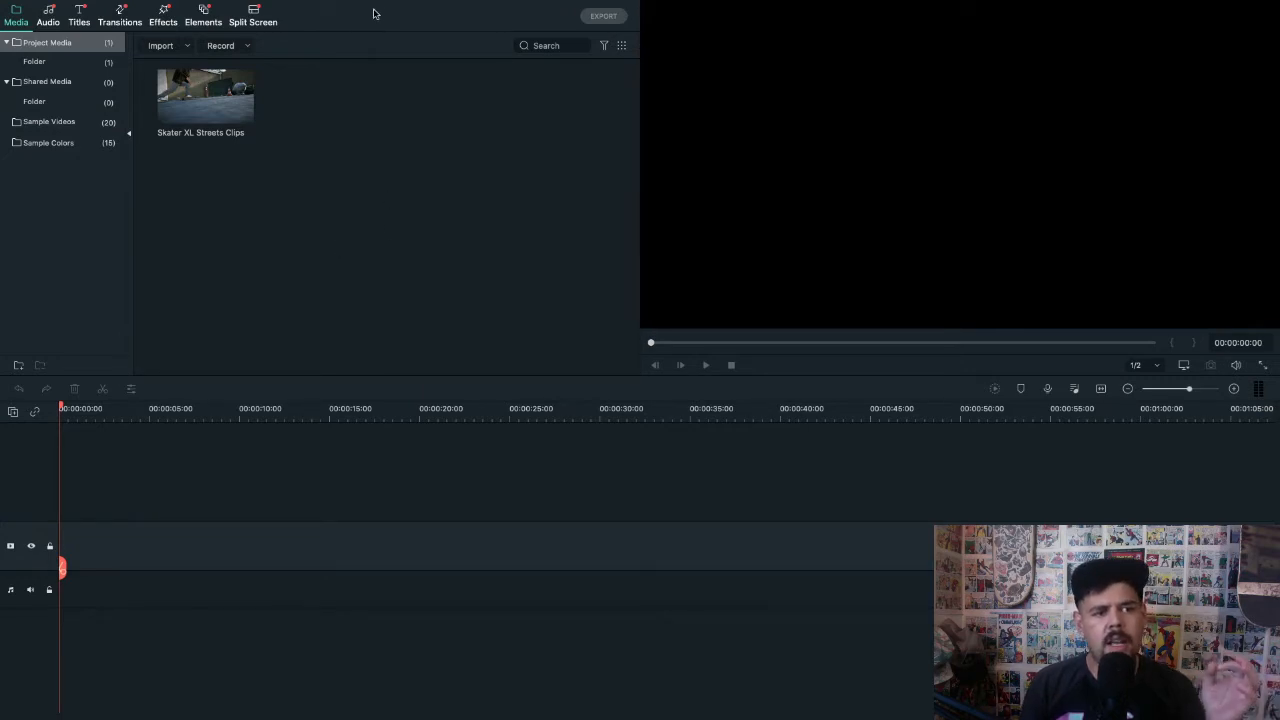
# - Browse the split-screen layouts, then return to the project media library
pyautogui.click(253, 18)
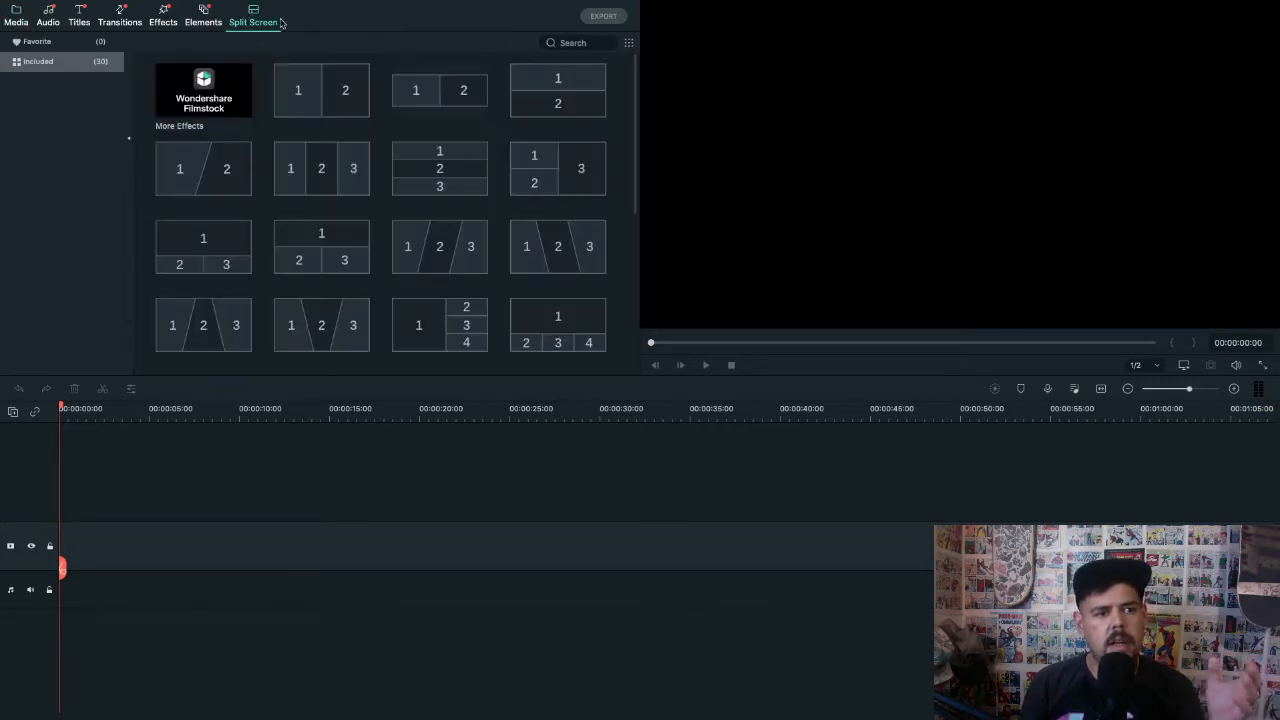
pyautogui.click(15, 15)
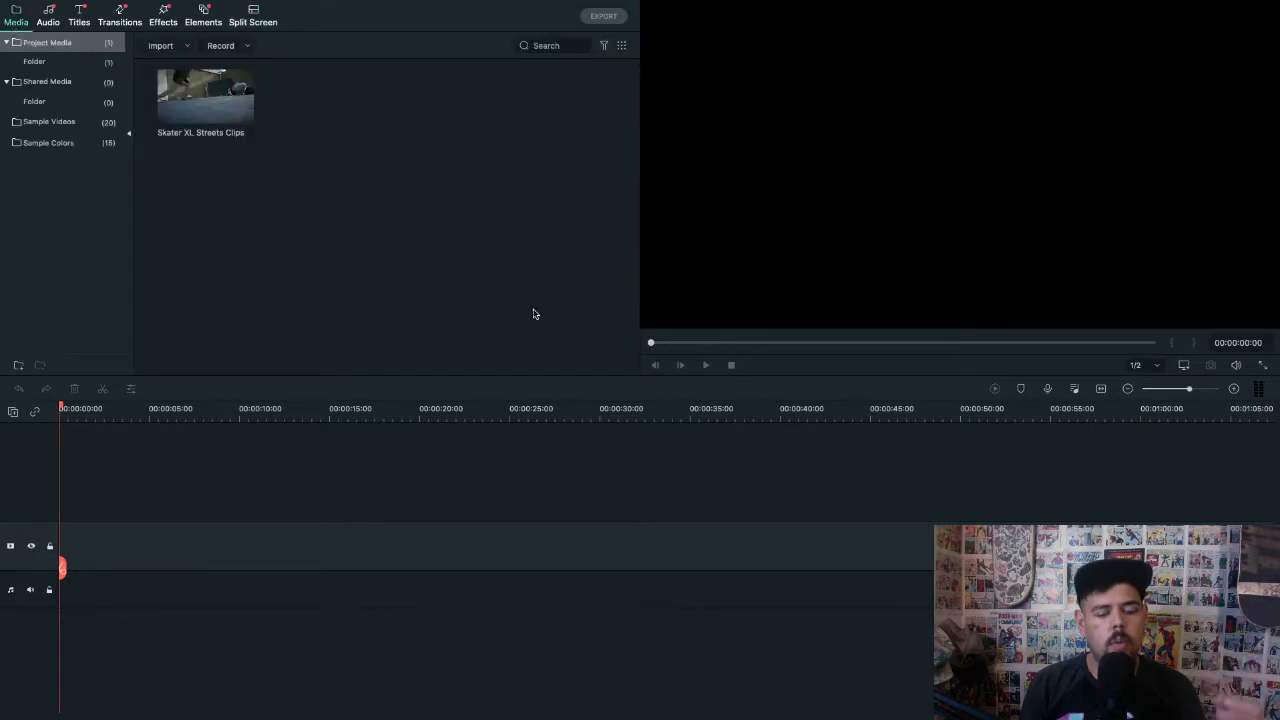
pyautogui.moveTo(471, 291)
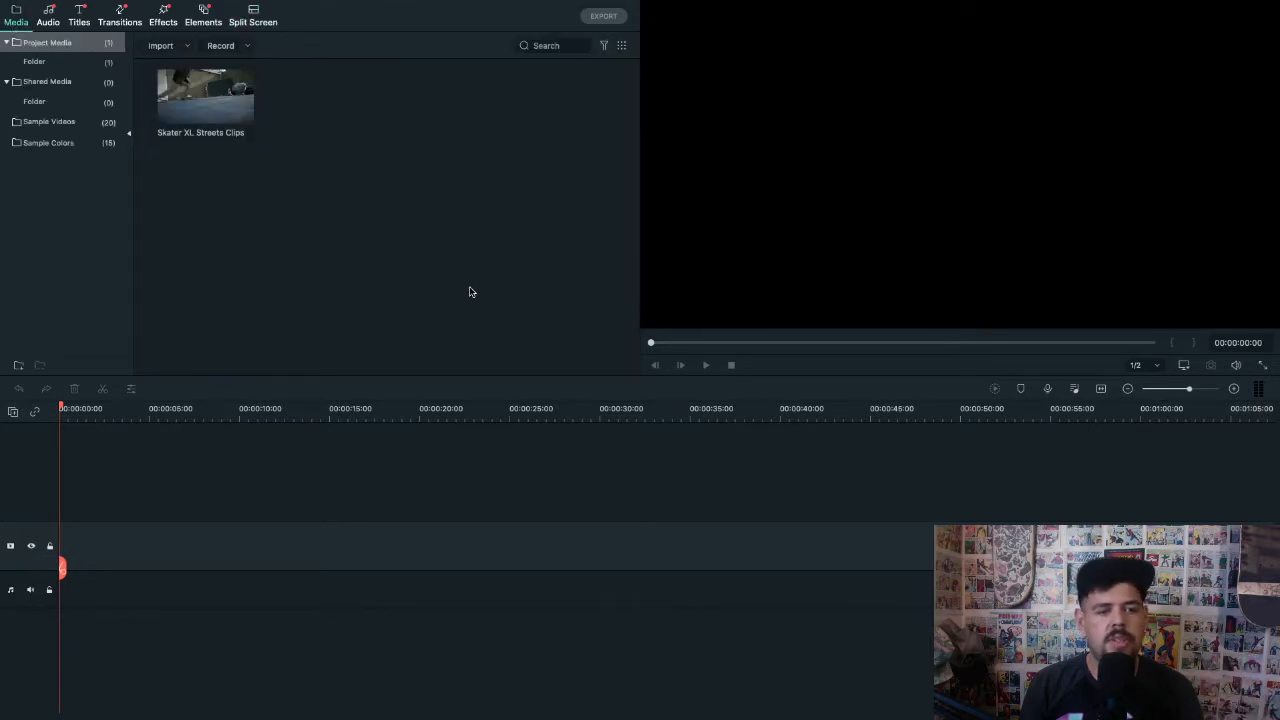
pyautogui.moveTo(511, 281)
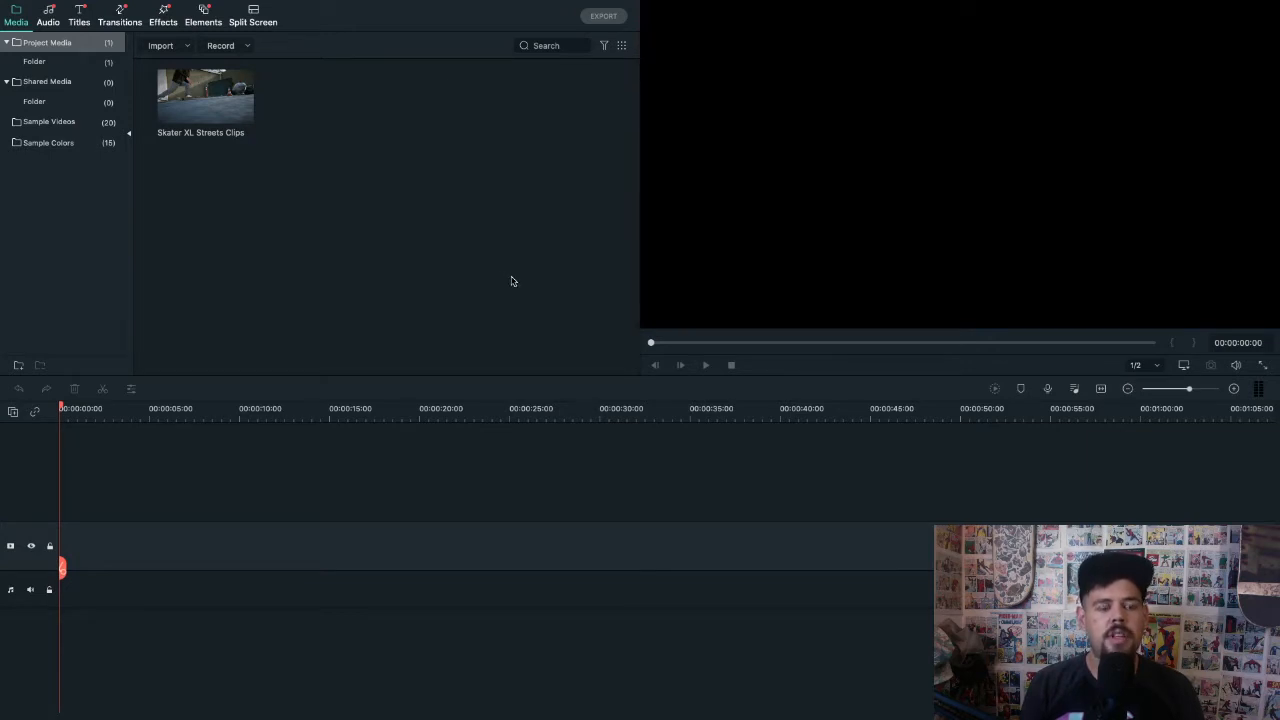
# - Add the Skater XL Streets Clips footage to the timeline, keeping 1920x1080 30fps project settings
pyautogui.click(205, 95)
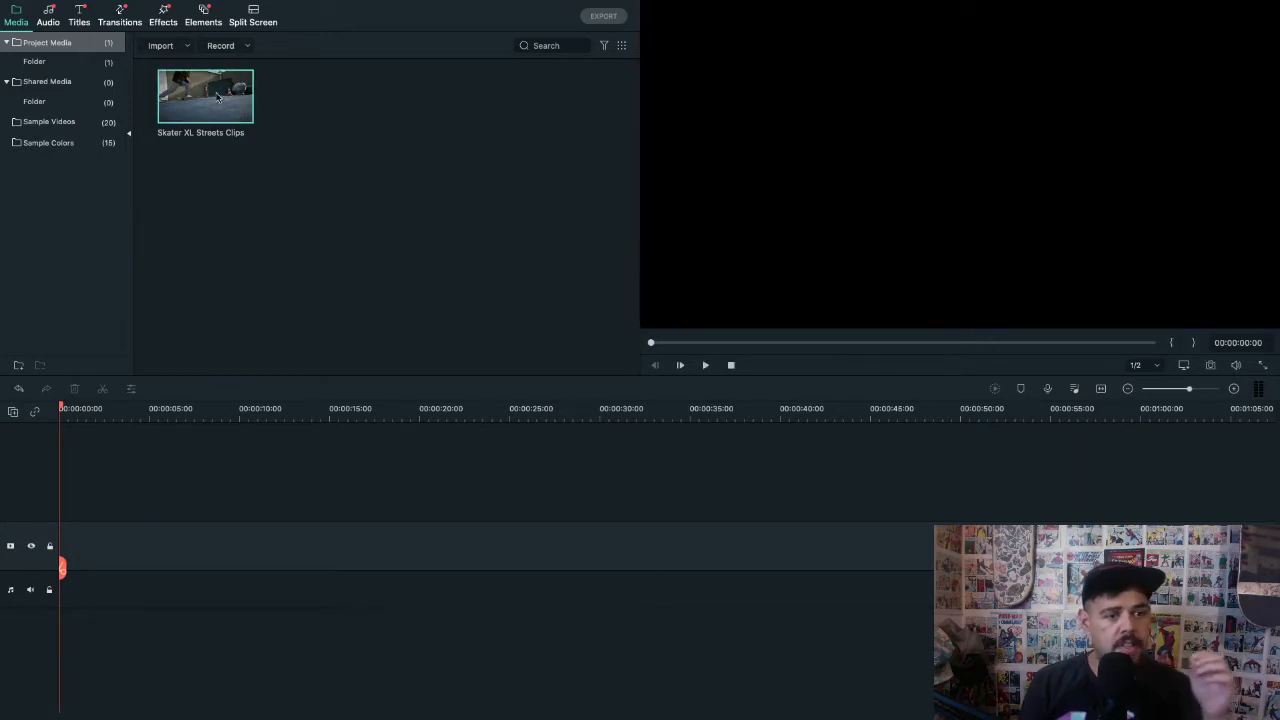
pyautogui.doubleClick(205, 95)
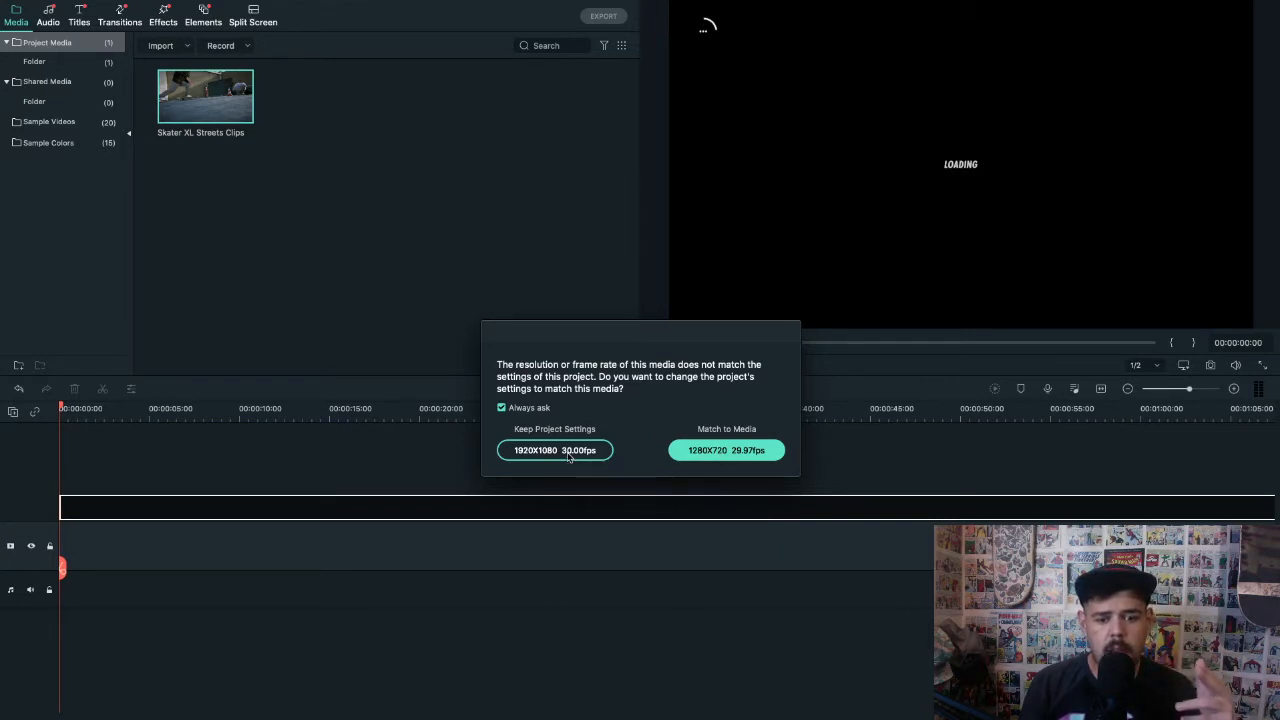
pyautogui.click(554, 449)
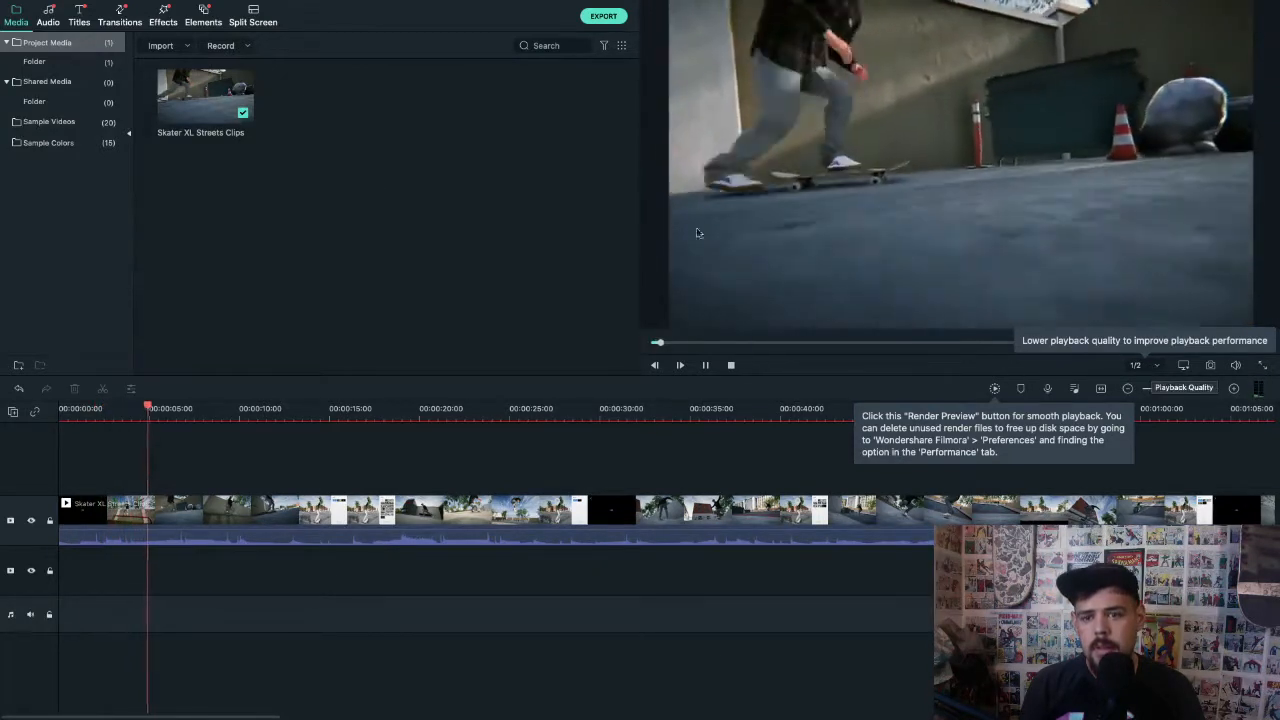
pyautogui.click(680, 365)
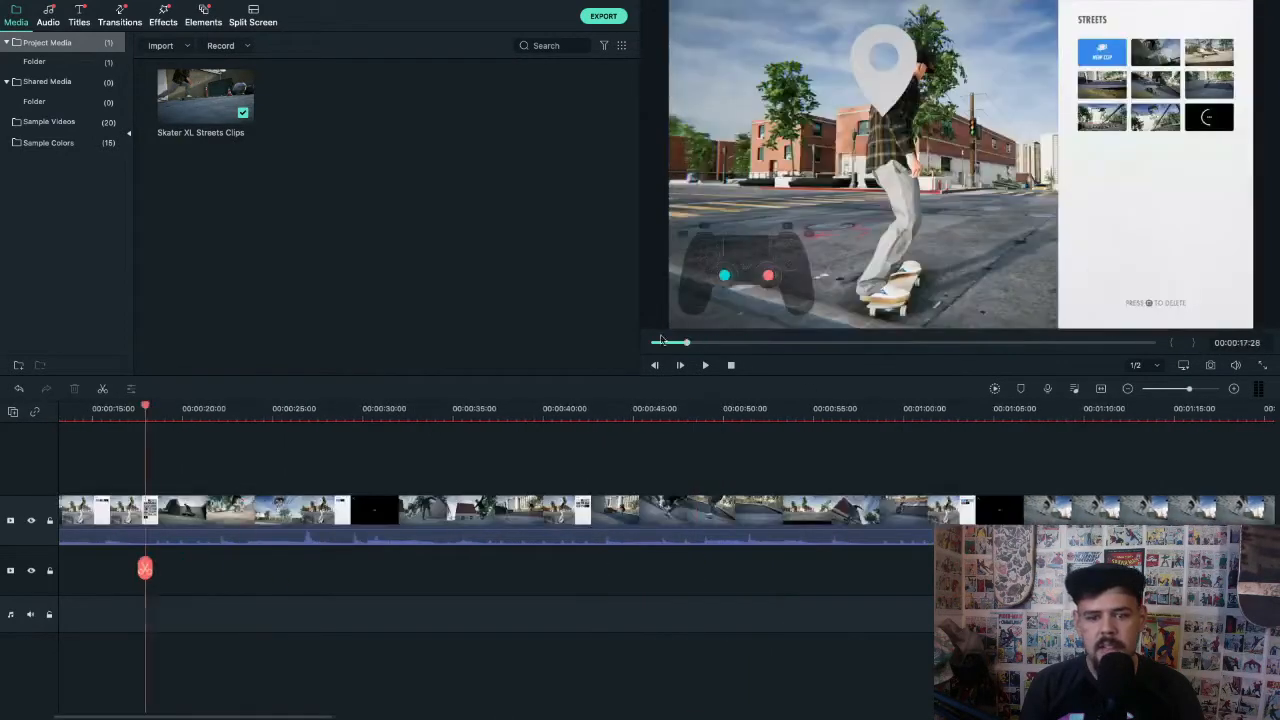
pyautogui.click(680, 365)
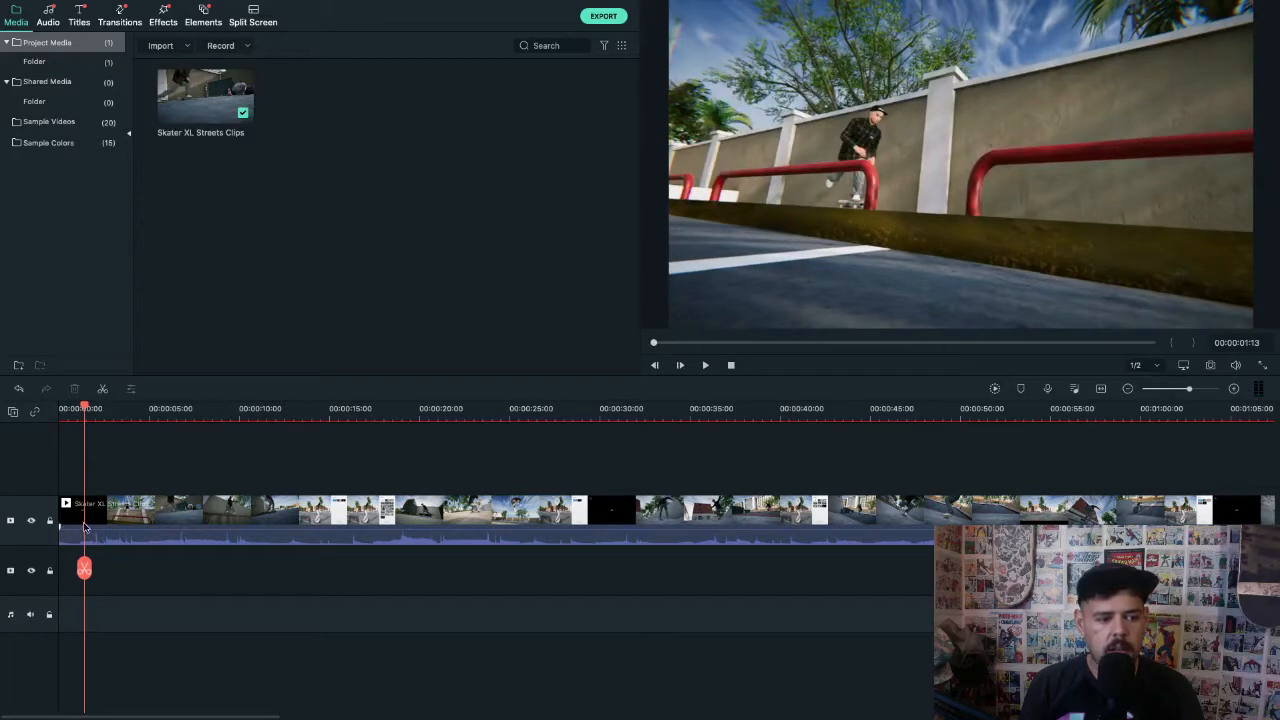
pyautogui.rightClick(85, 520)
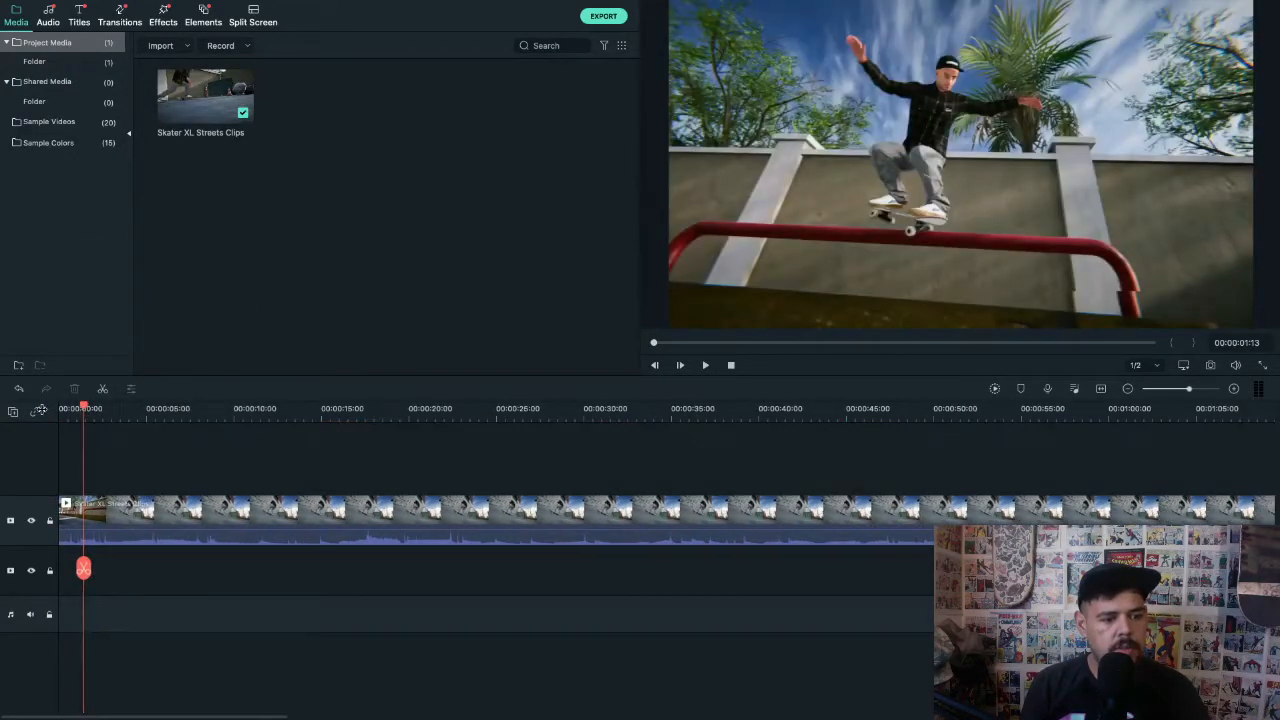
pyautogui.click(705, 365)
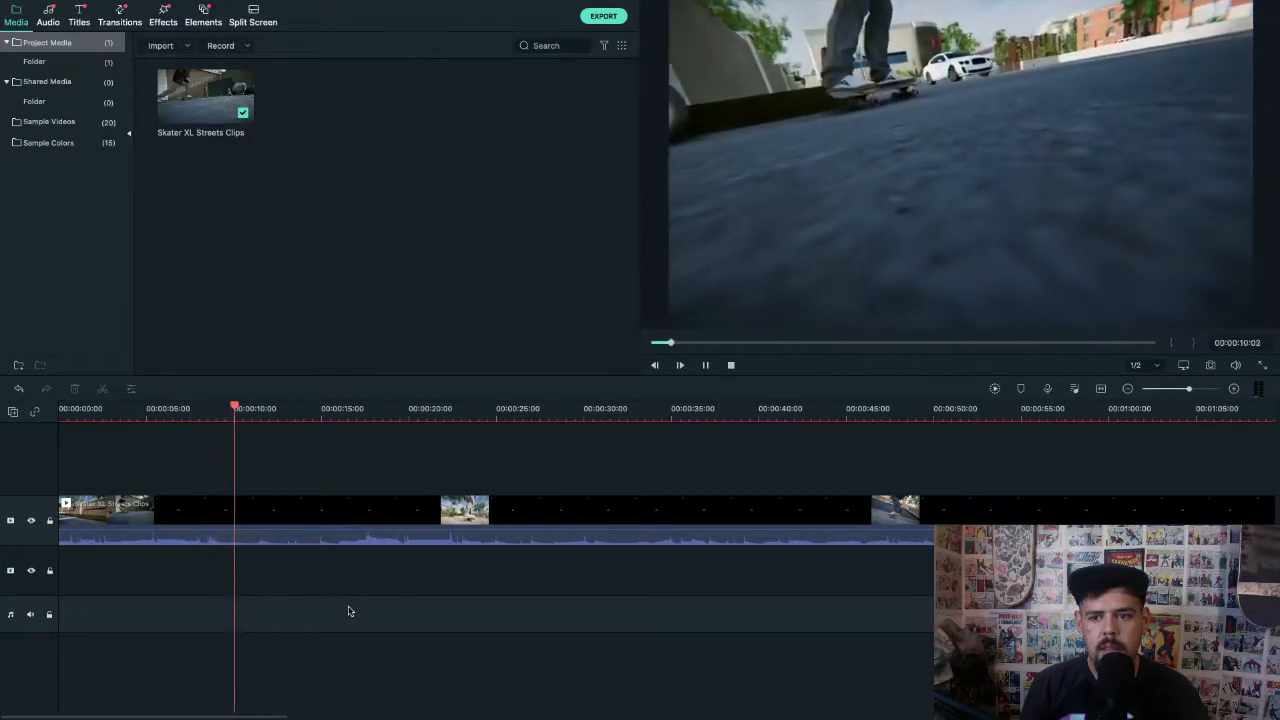
# - Split the skate footage at the 10-second mark and resume playback toward the next cut
pyautogui.rightClick(350, 611)
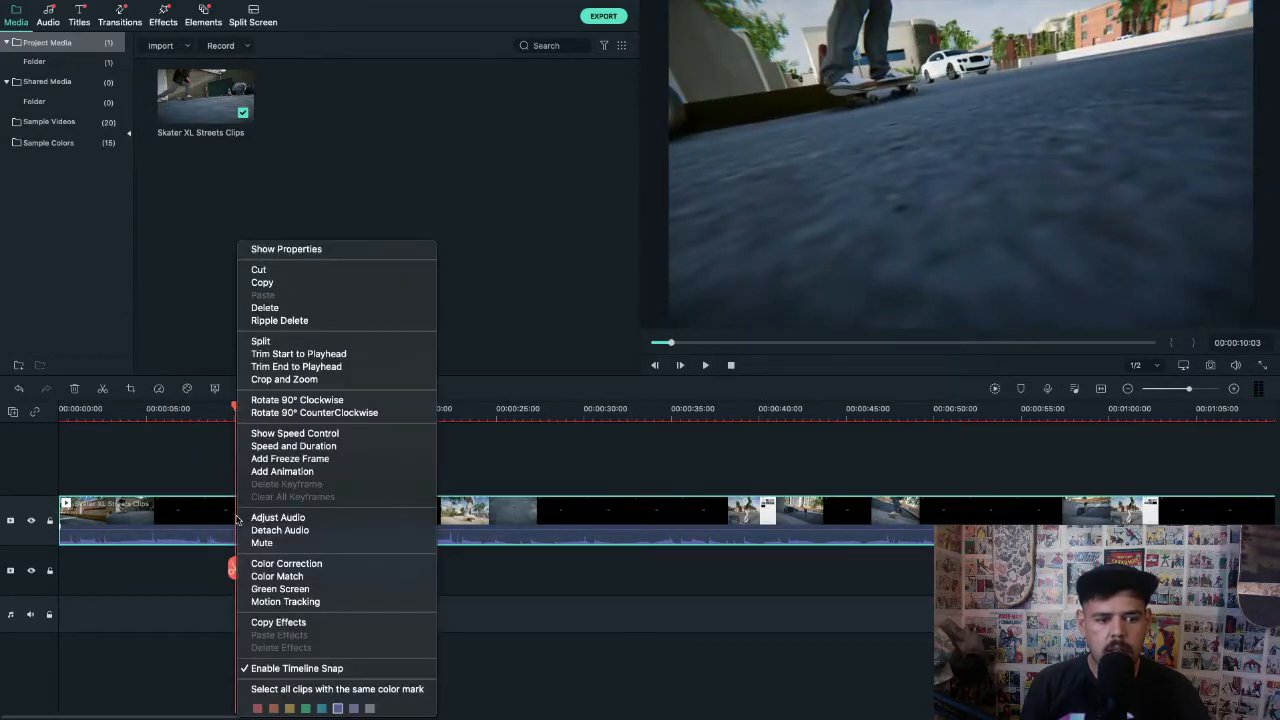
pyautogui.click(260, 341)
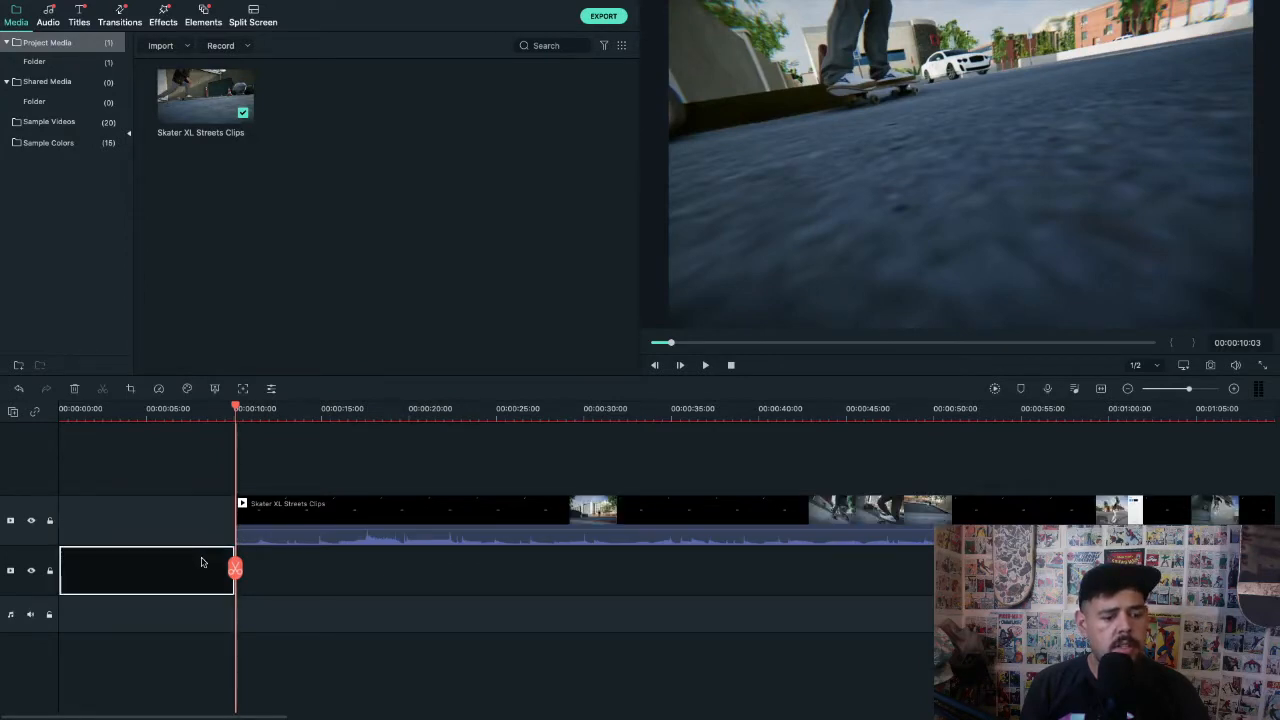
pyautogui.click(680, 365)
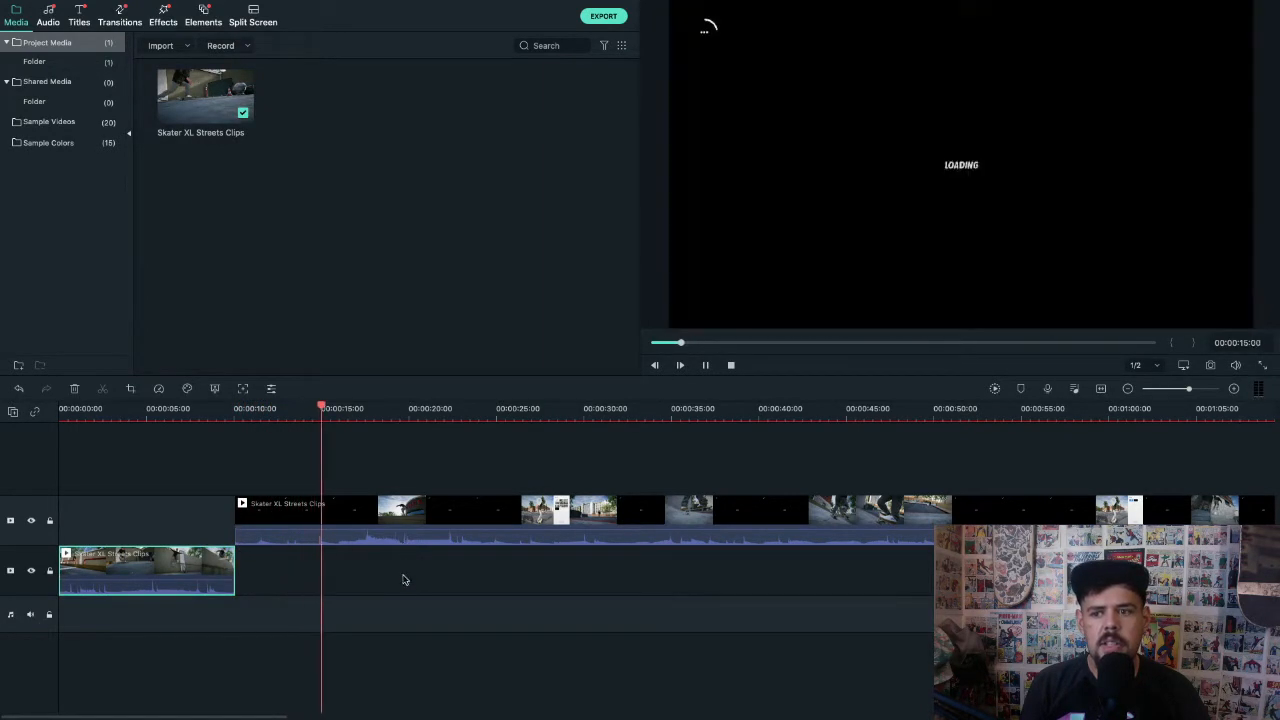
# - Play through the remaining footage and bring up the split options at the next cut point
pyautogui.rightClick(340, 515)
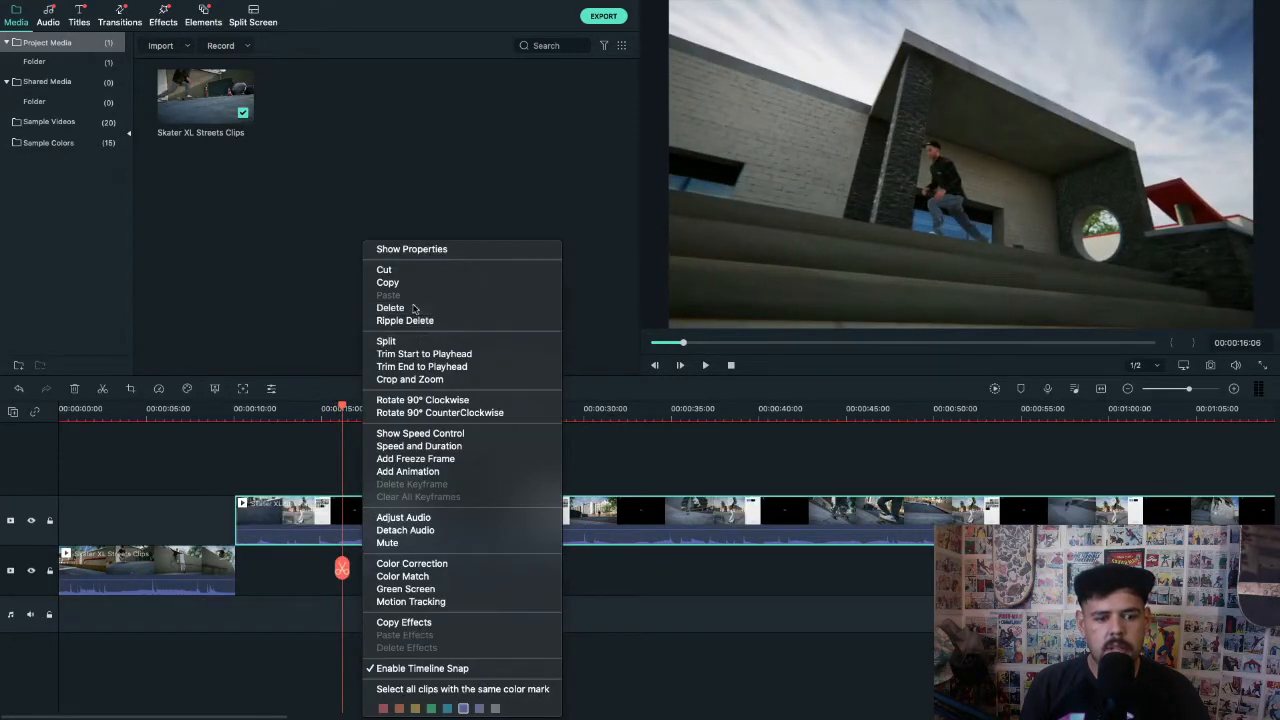
pyautogui.click(401, 340)
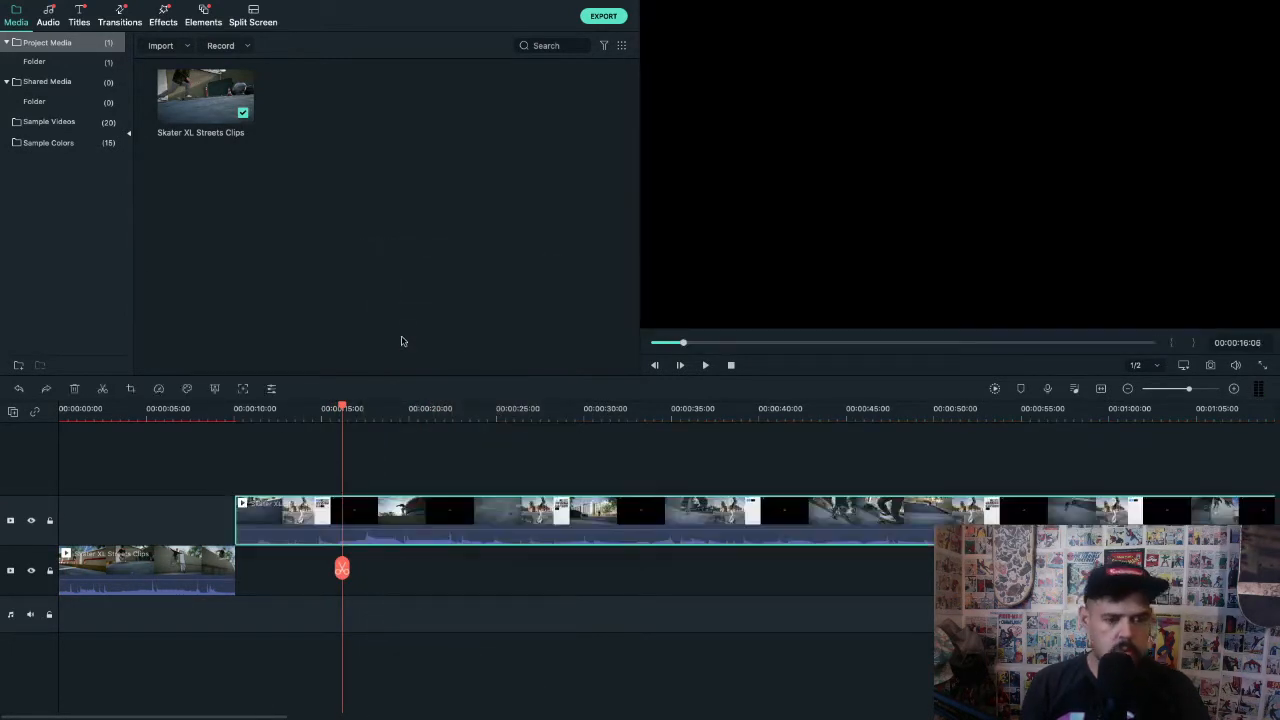
pyautogui.rightClick(340, 520)
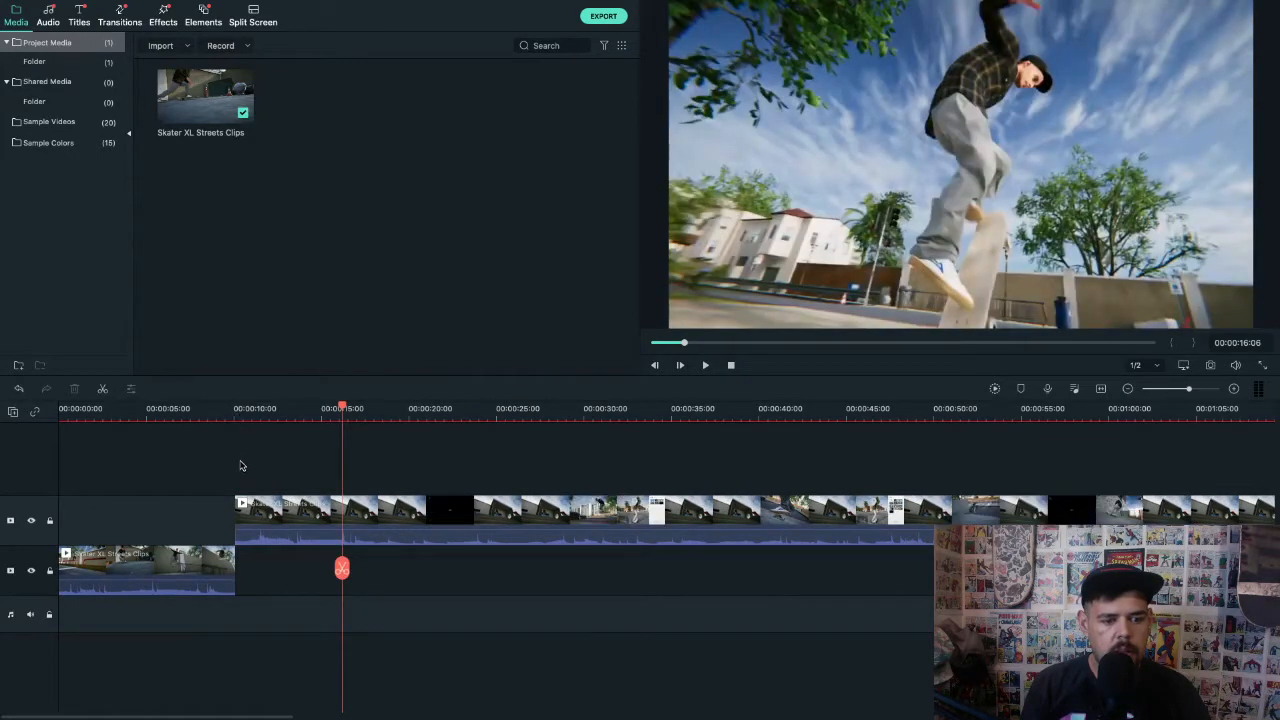
pyautogui.click(679, 364)
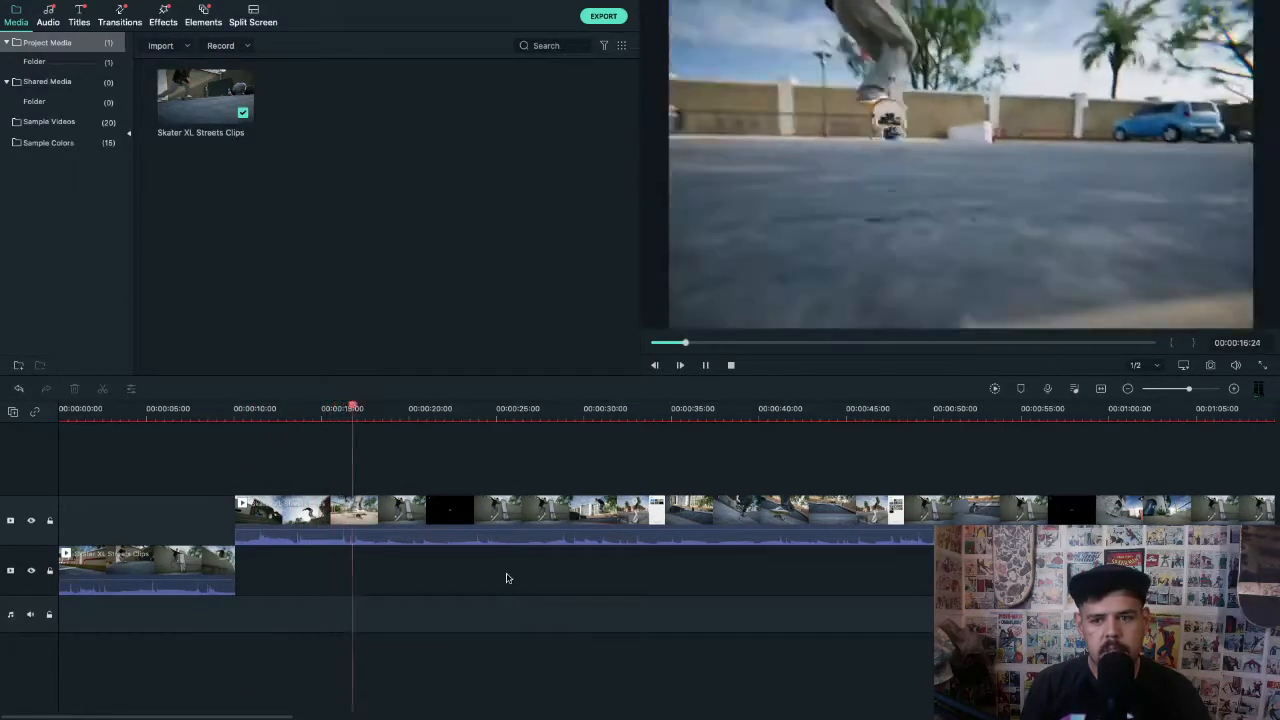
pyautogui.rightClick(380, 520)
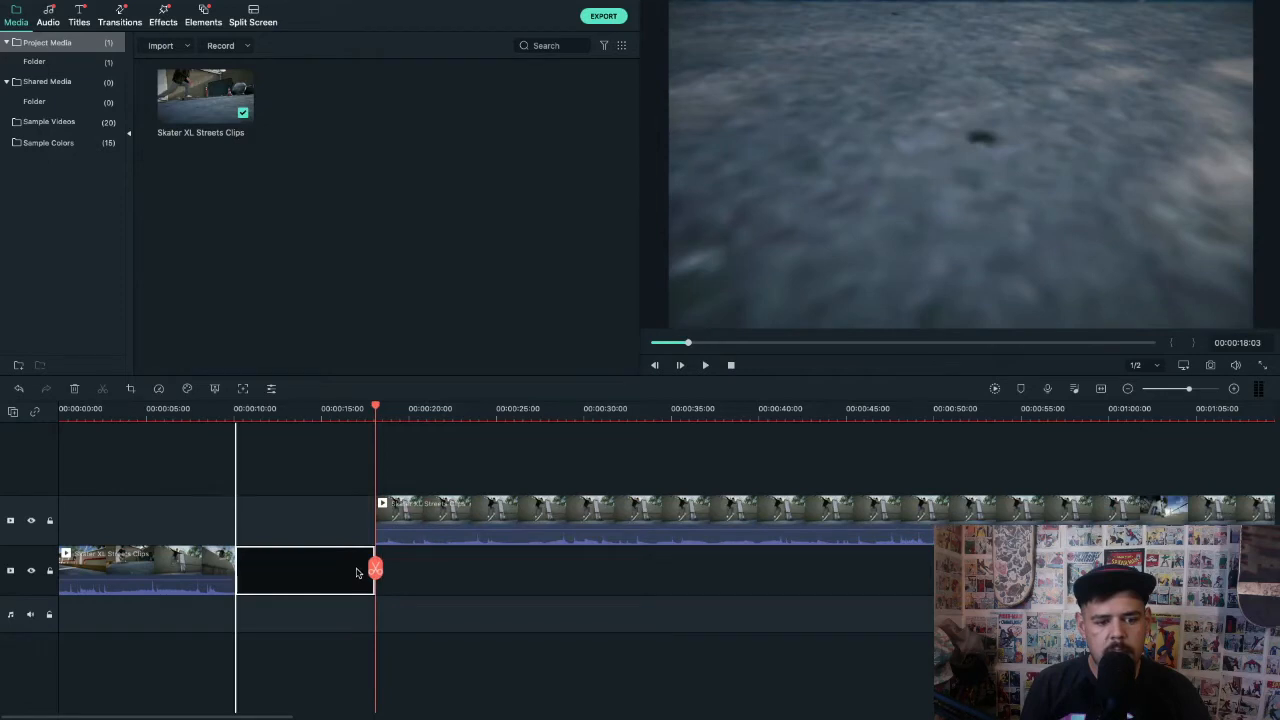
# - Split the remaining footage at the playhead around the 22-second mark
pyautogui.click(680, 364)
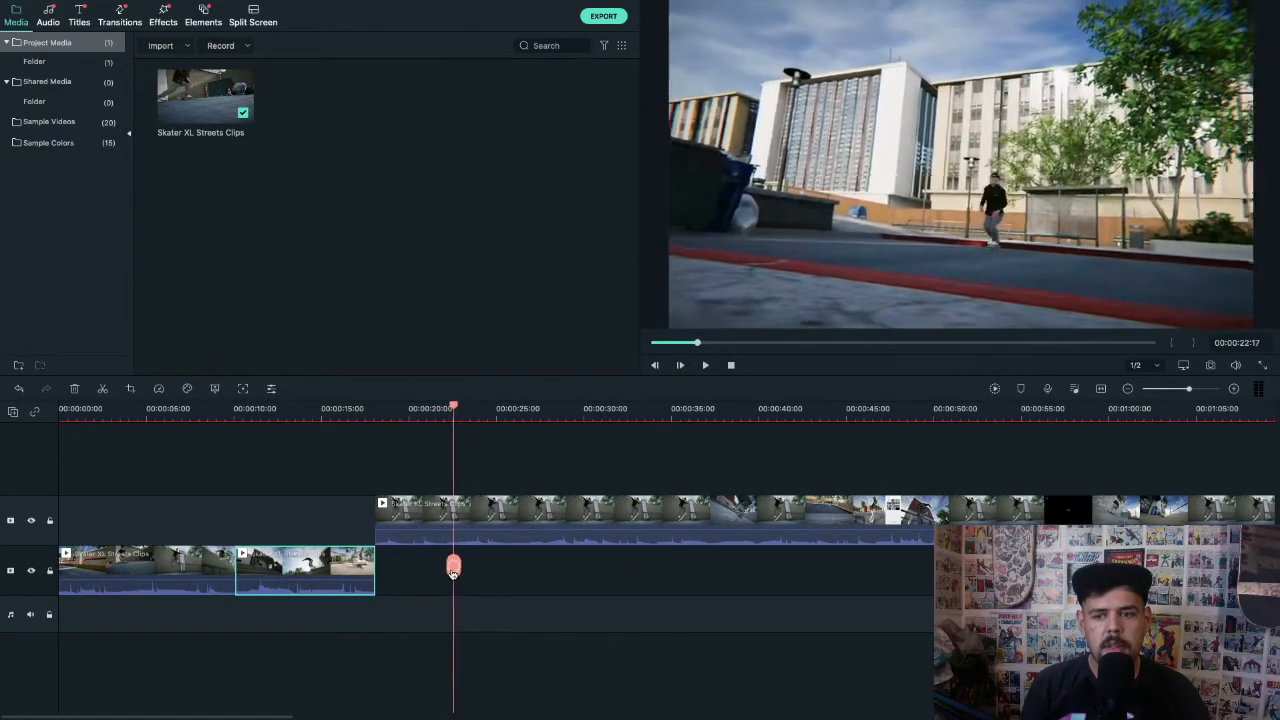
pyautogui.moveTo(453, 565); pyautogui.dragTo(444, 565)
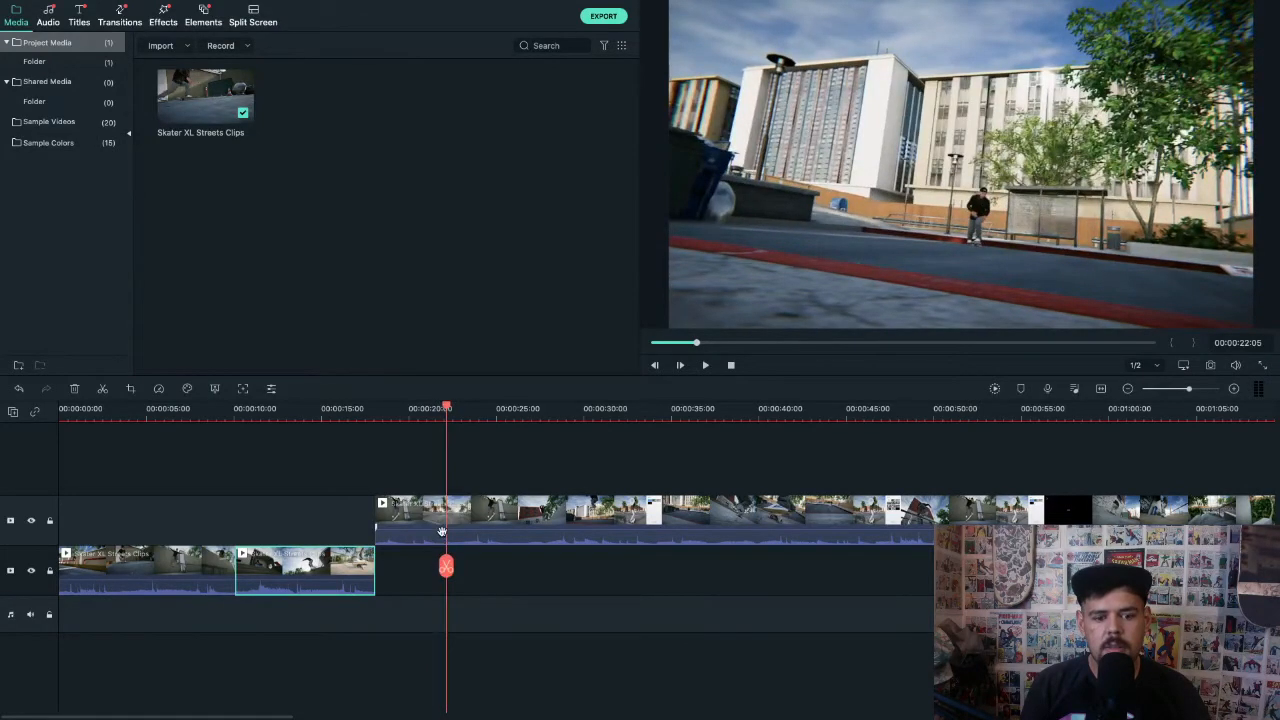
pyautogui.rightClick(445, 530)
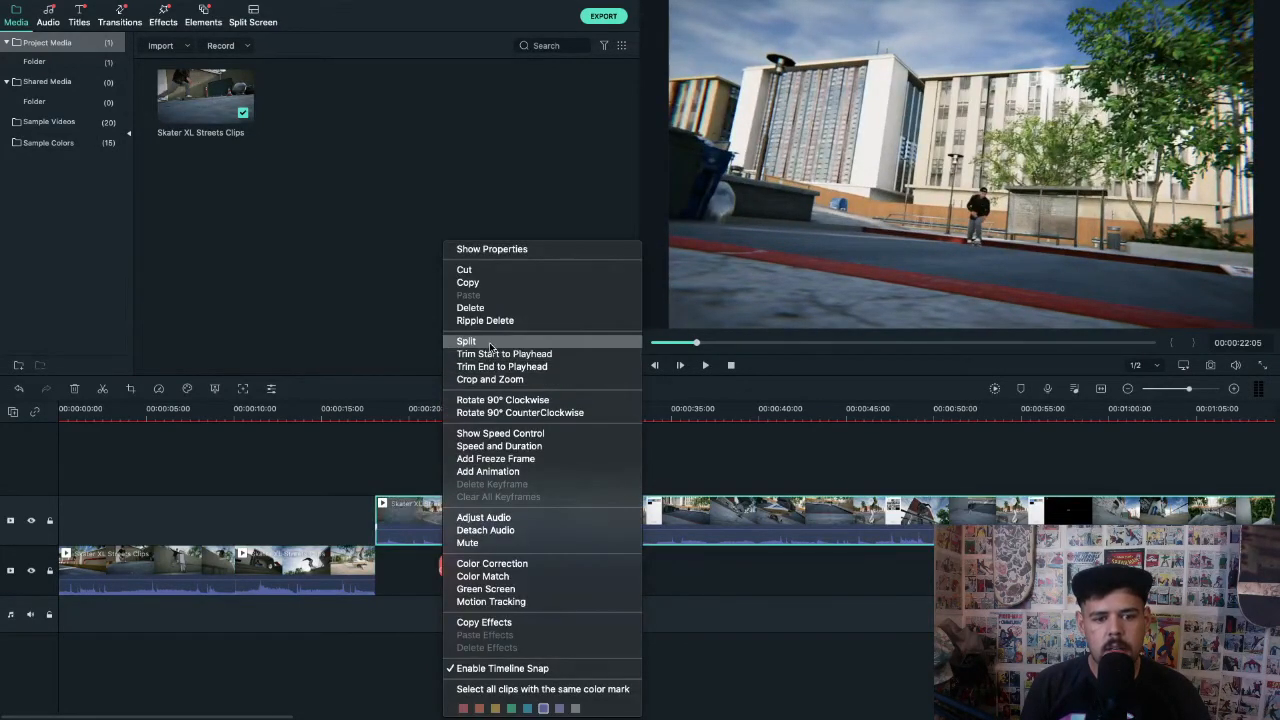
pyautogui.click(466, 341)
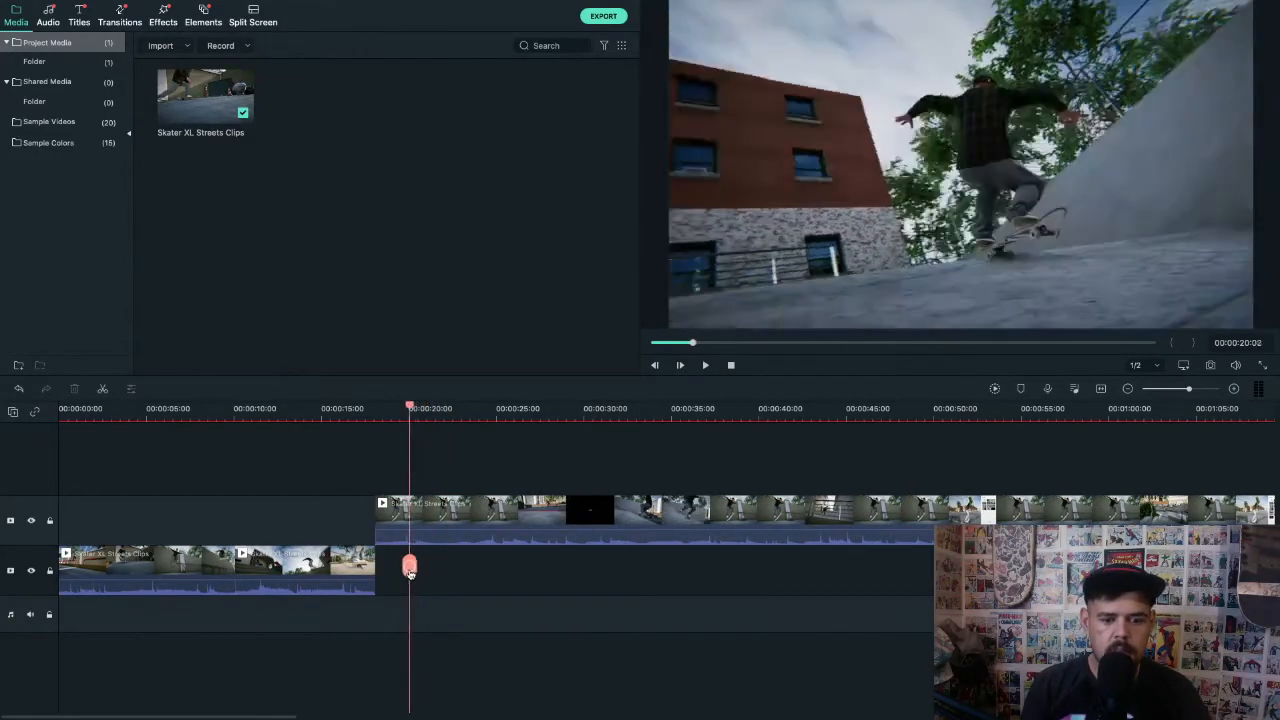
# - Scrub forward through the footage to locate the next trick and cut point
pyautogui.moveTo(410, 570); pyautogui.dragTo(452, 570)
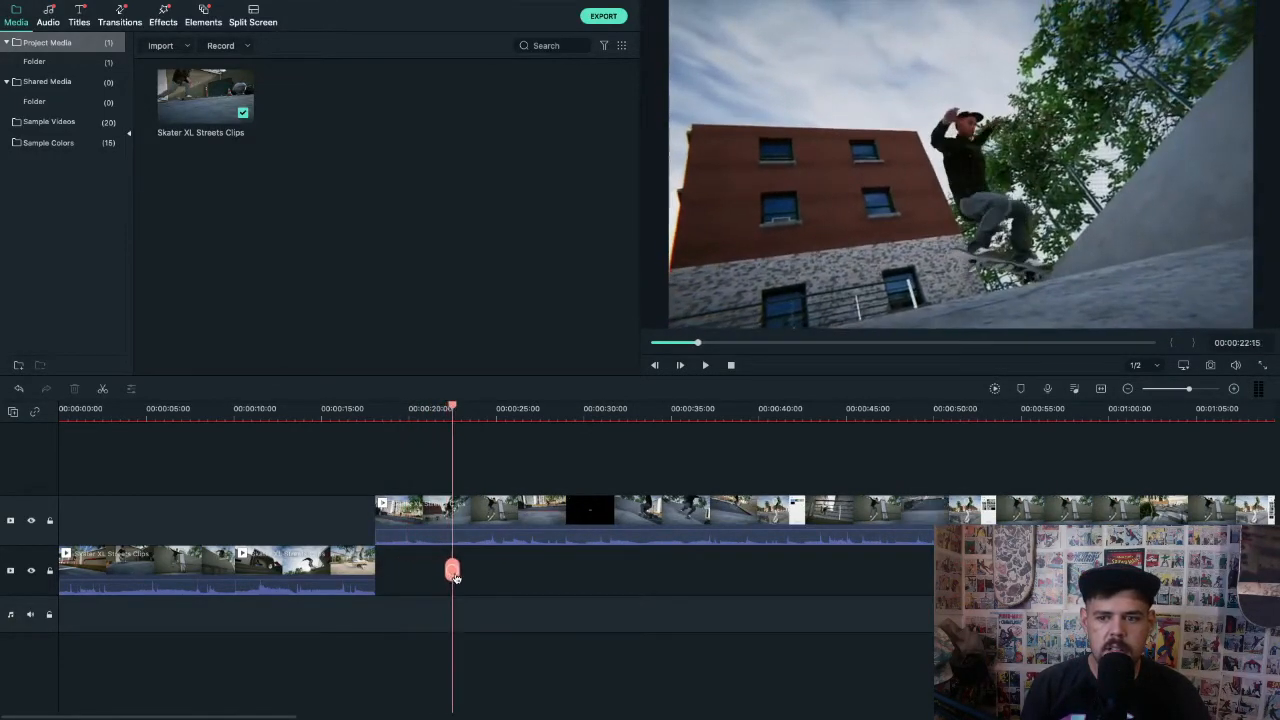
pyautogui.moveTo(453, 573); pyautogui.dragTo(507, 573)
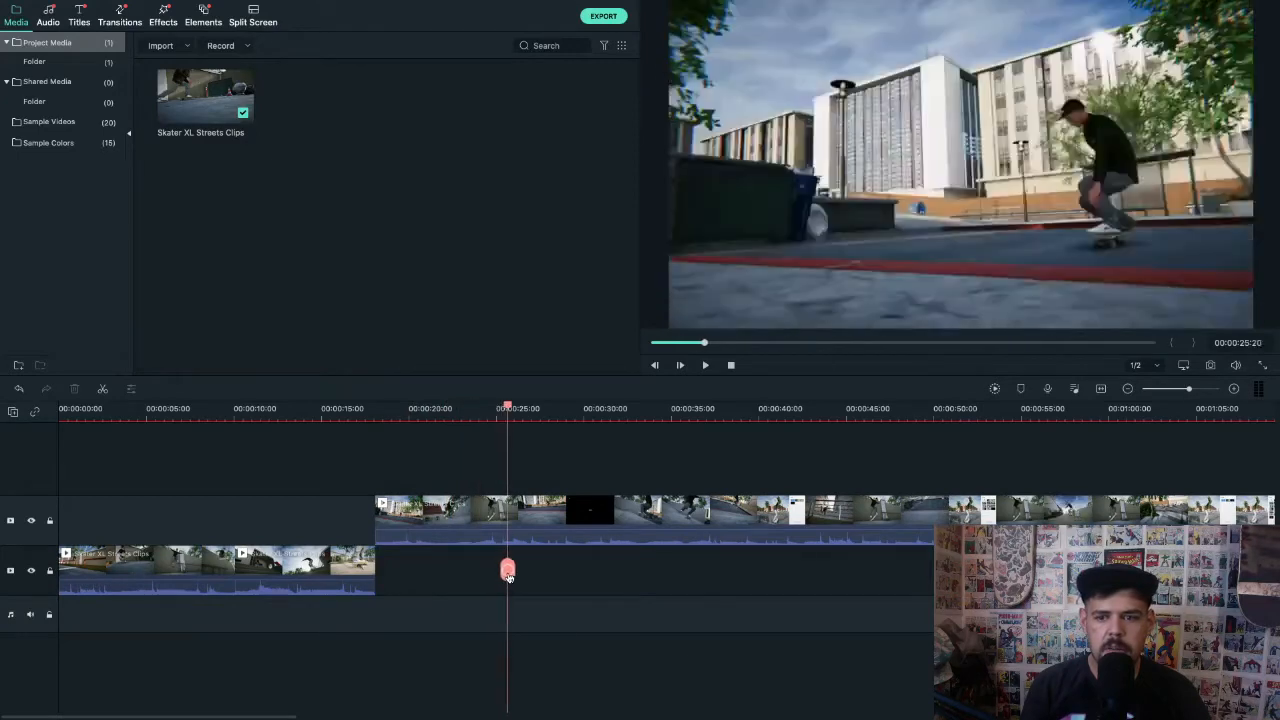
pyautogui.moveTo(507, 571); pyautogui.dragTo(530, 571)
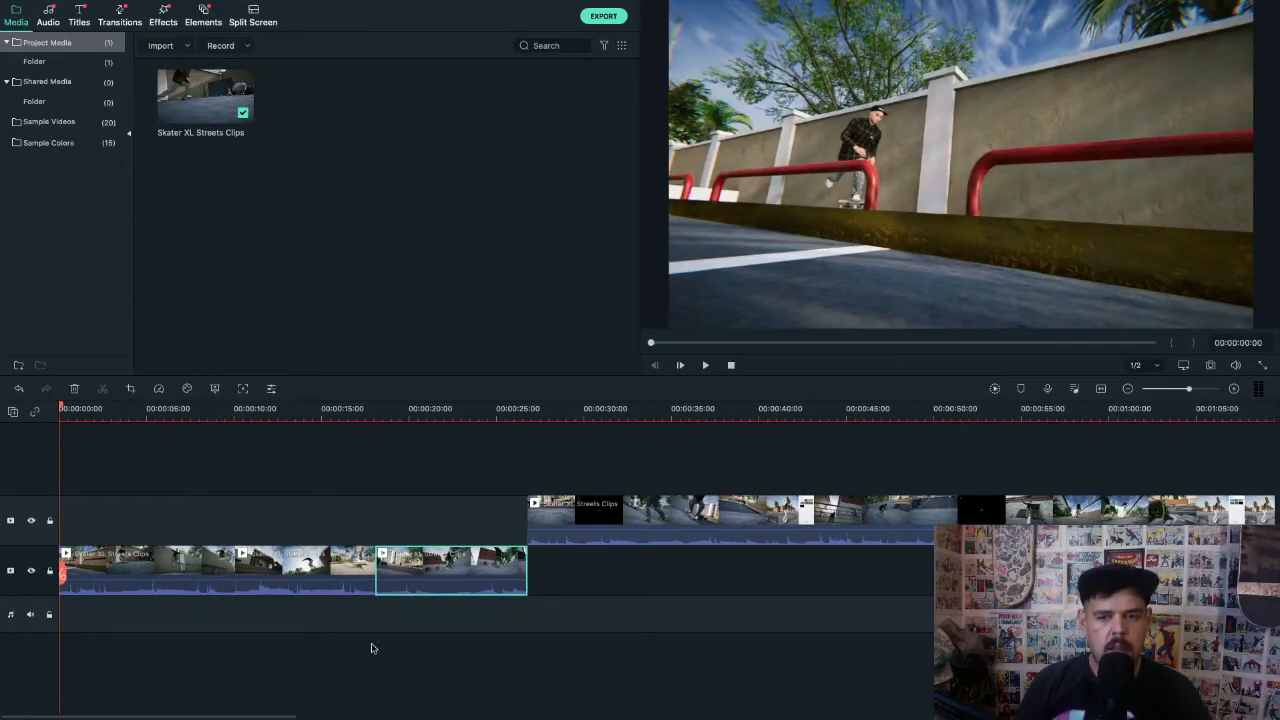
pyautogui.click(705, 365)
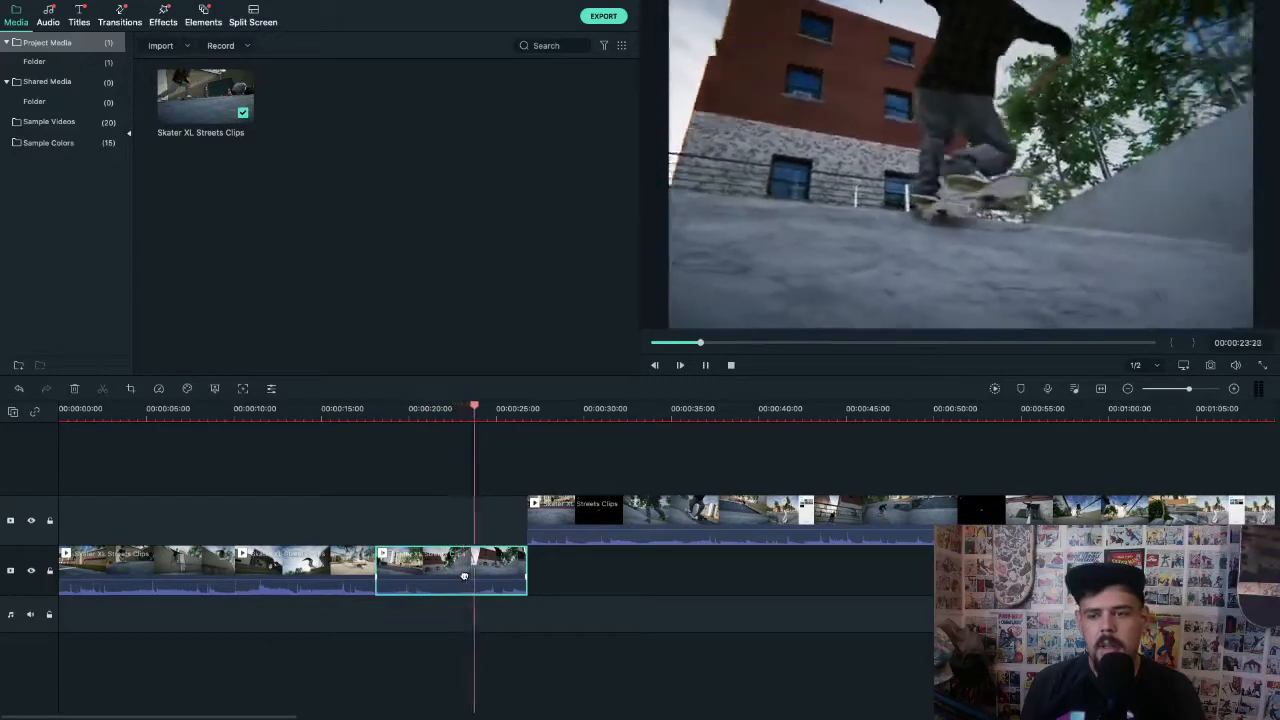
pyautogui.click(510, 407)
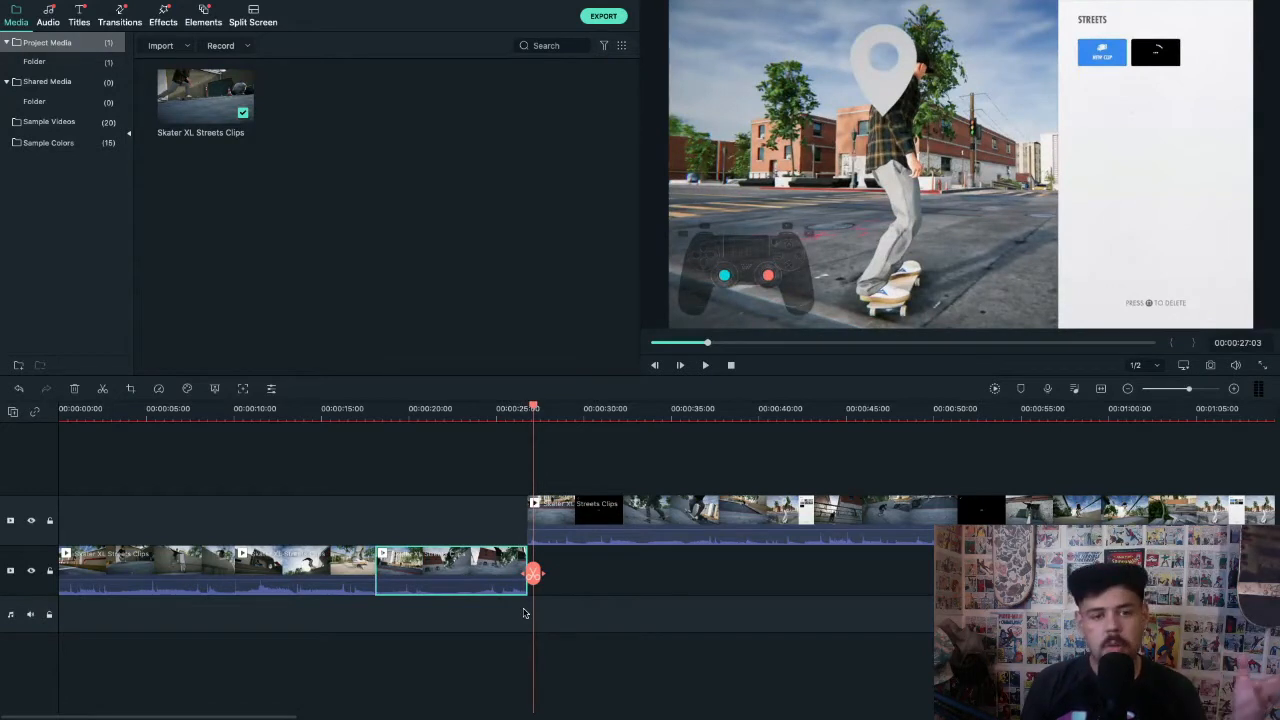
pyautogui.moveTo(643, 656)
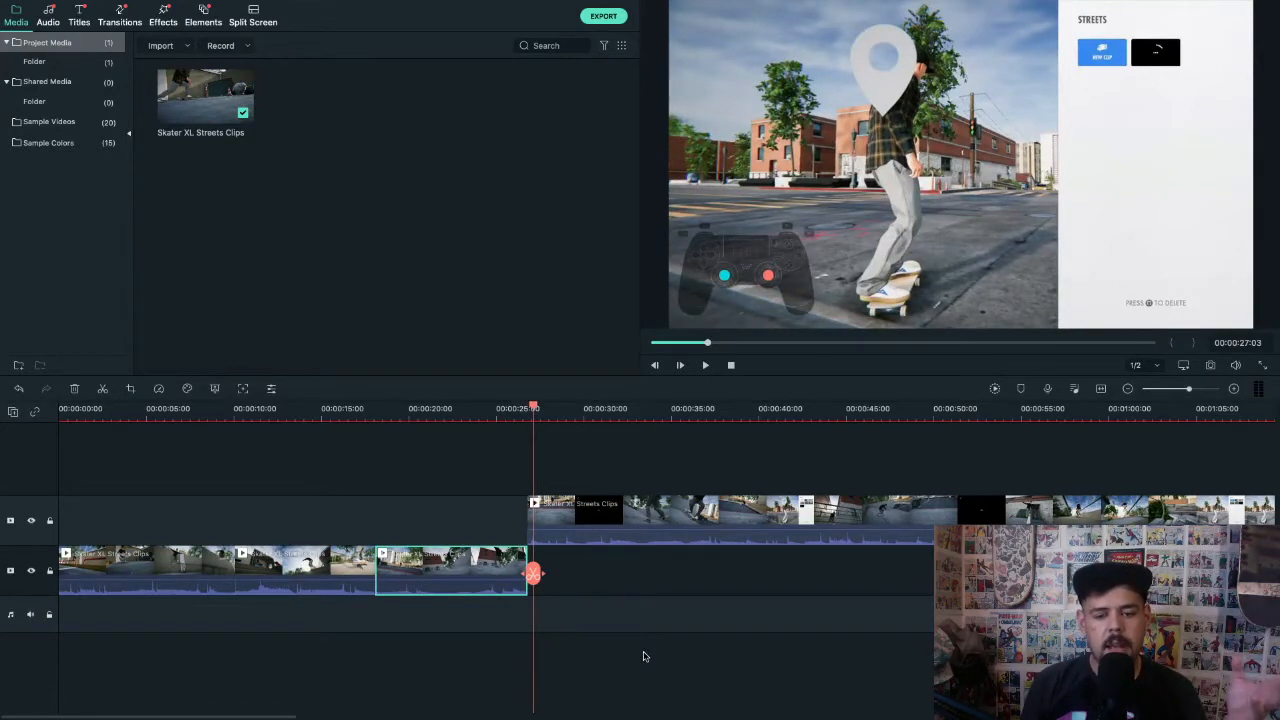
pyautogui.moveTo(604, 561)
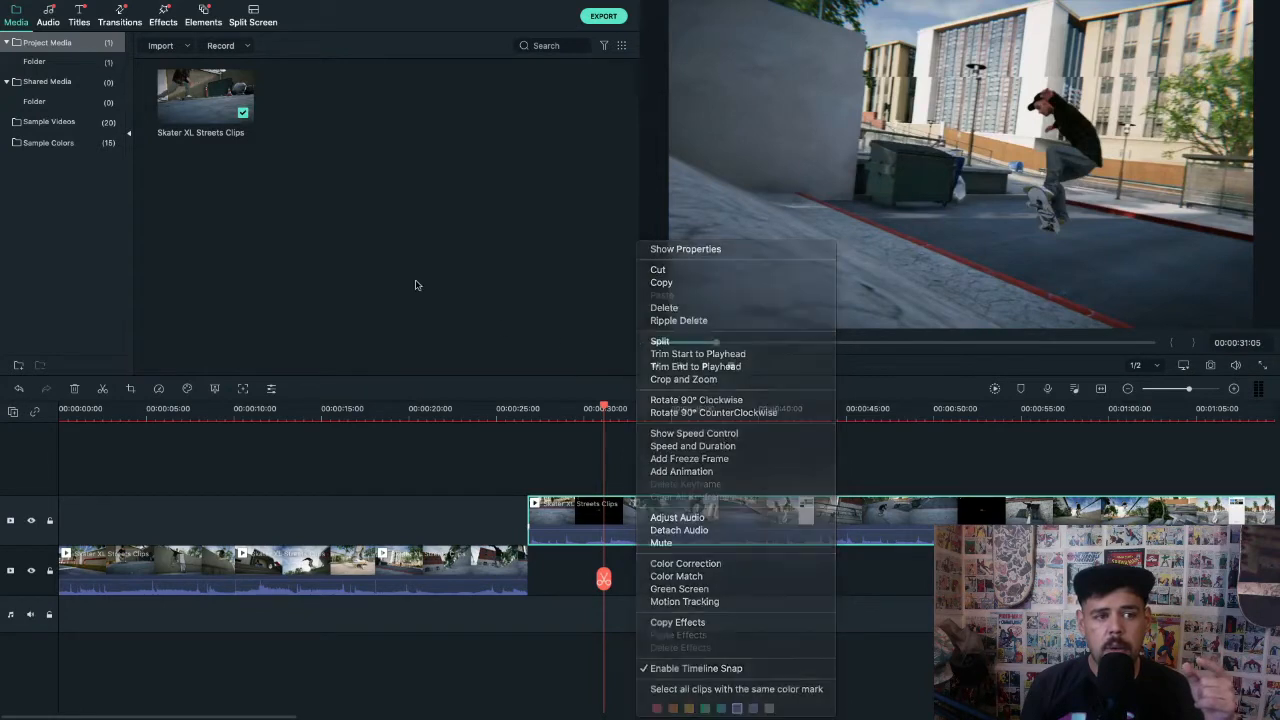
pyautogui.click(416, 285)
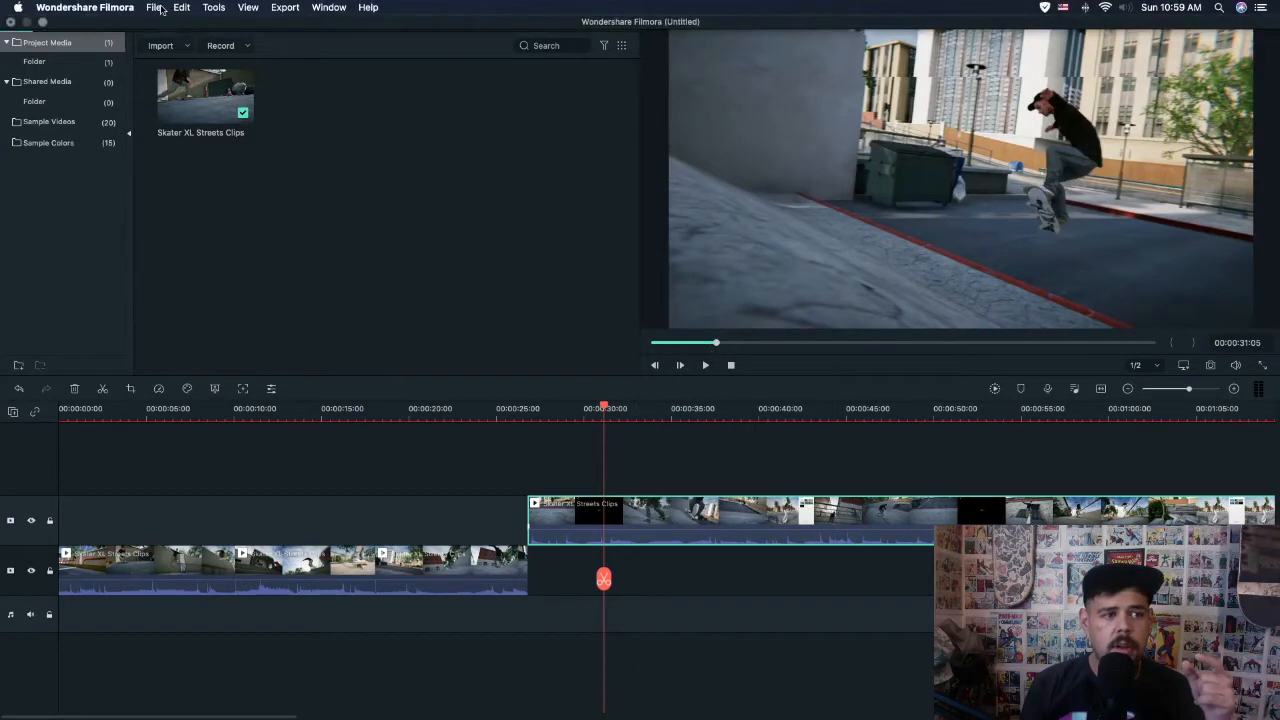
pyautogui.click(214, 7)
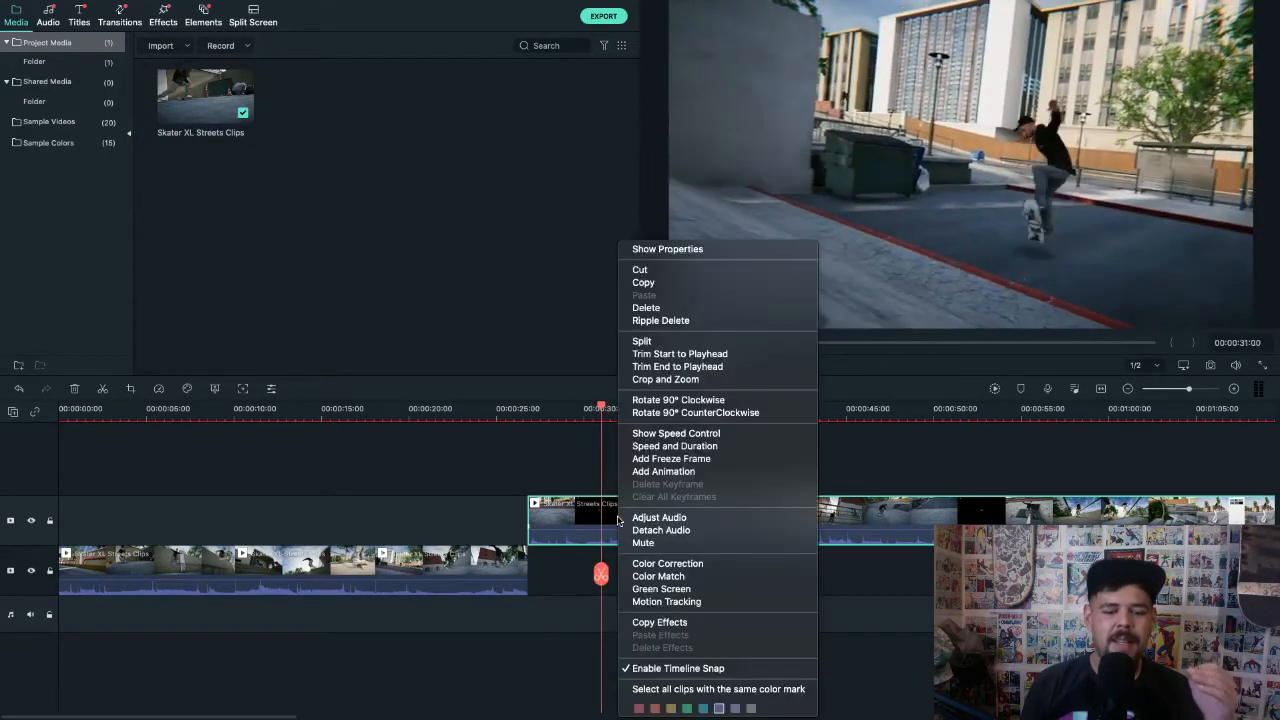
pyautogui.moveTo(642, 341)
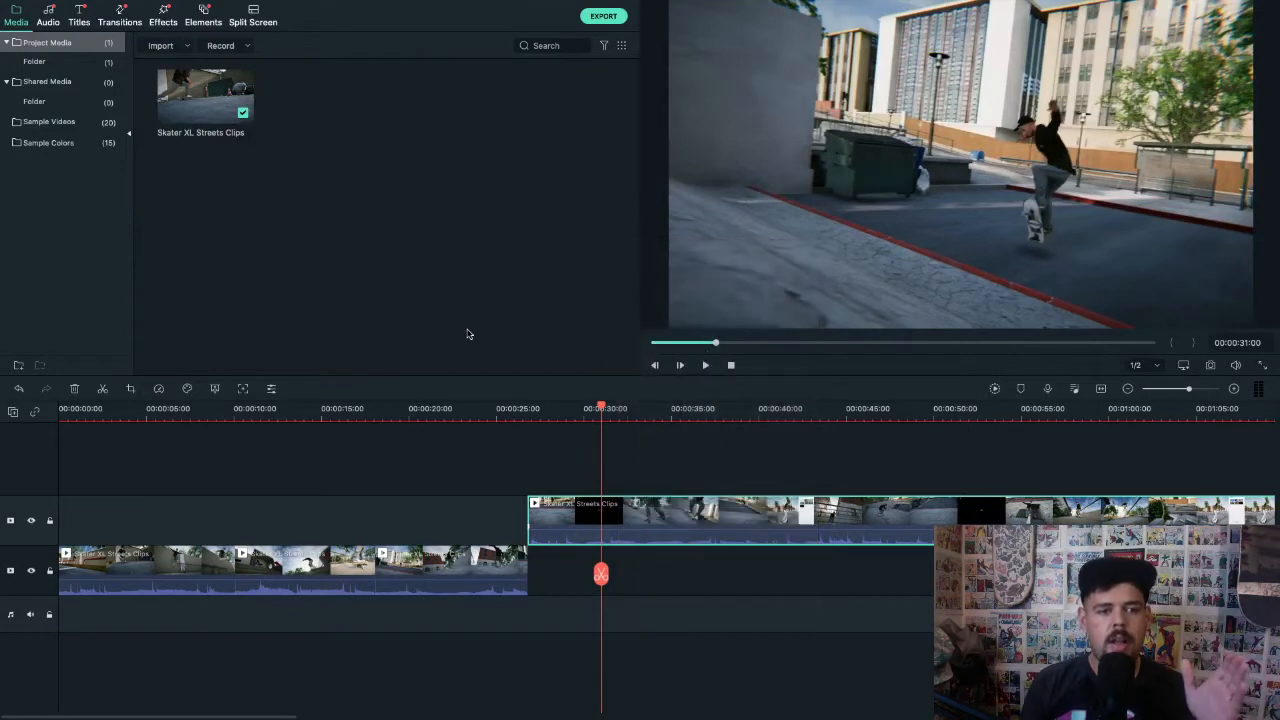
pyautogui.moveTo(603, 480)
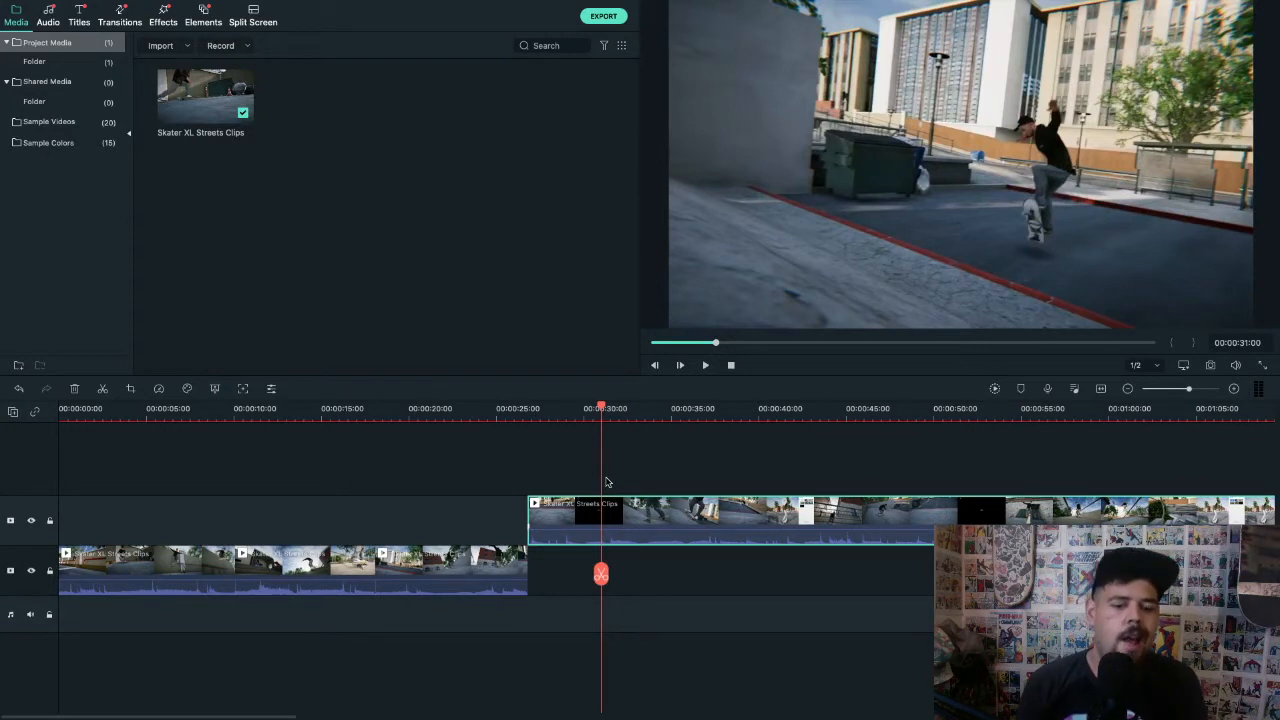
pyautogui.moveTo(640, 473)
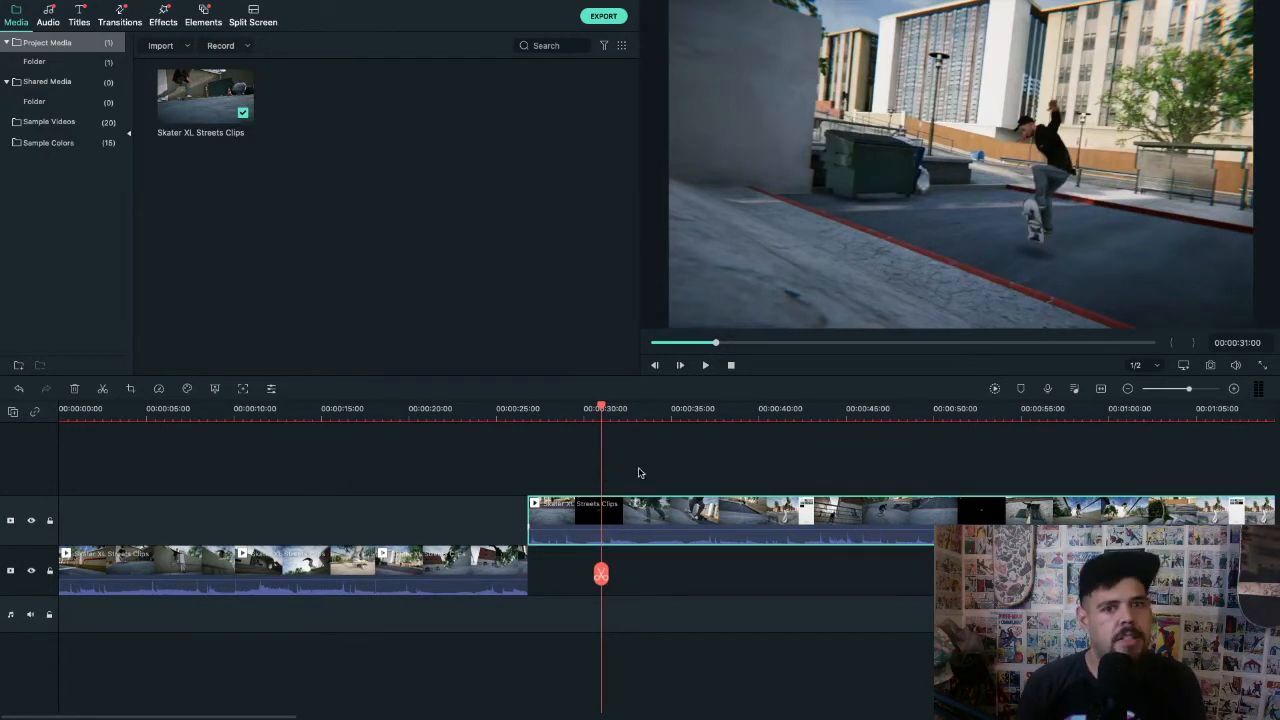
pyautogui.moveTo(632, 470)
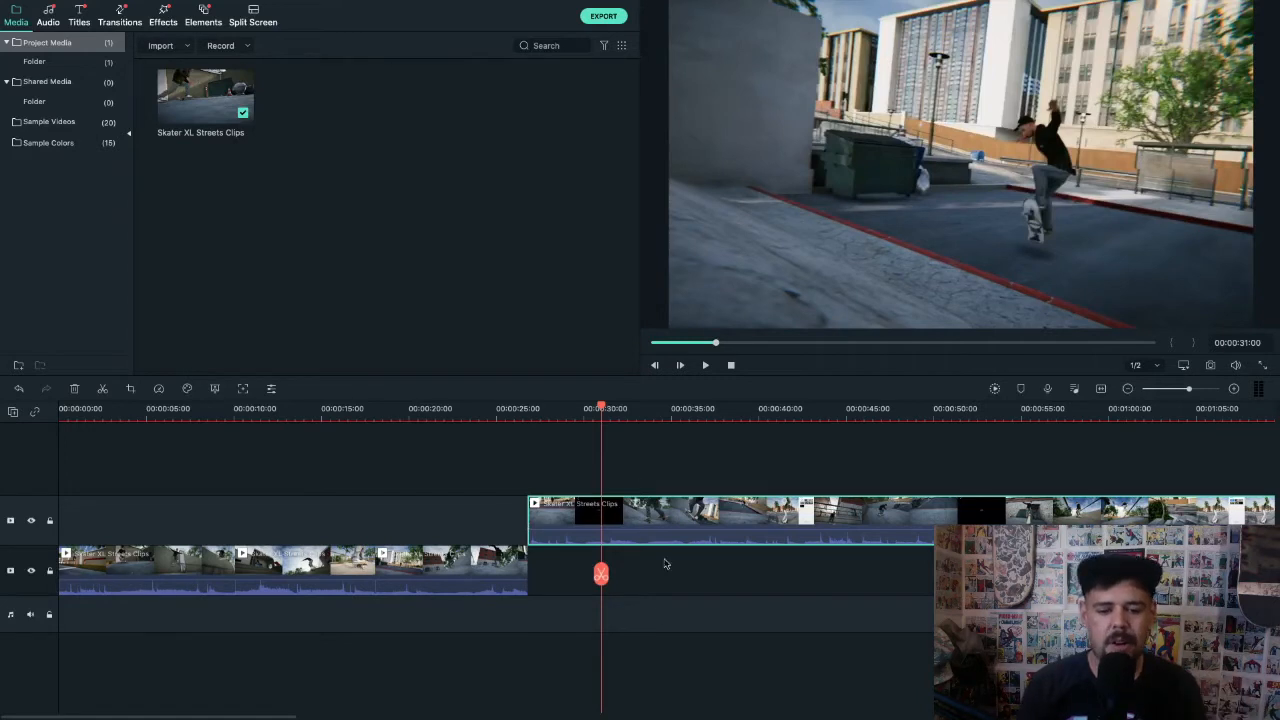
pyautogui.moveTo(640, 457)
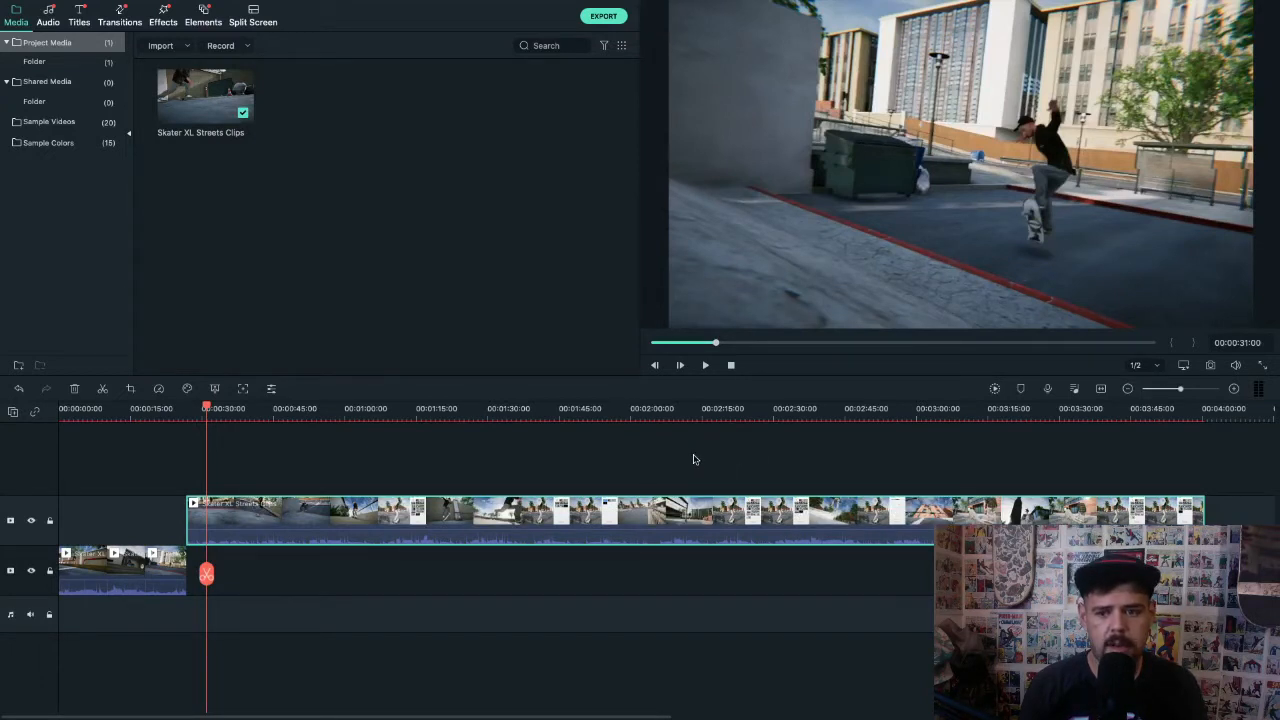
pyautogui.moveTo(699, 470)
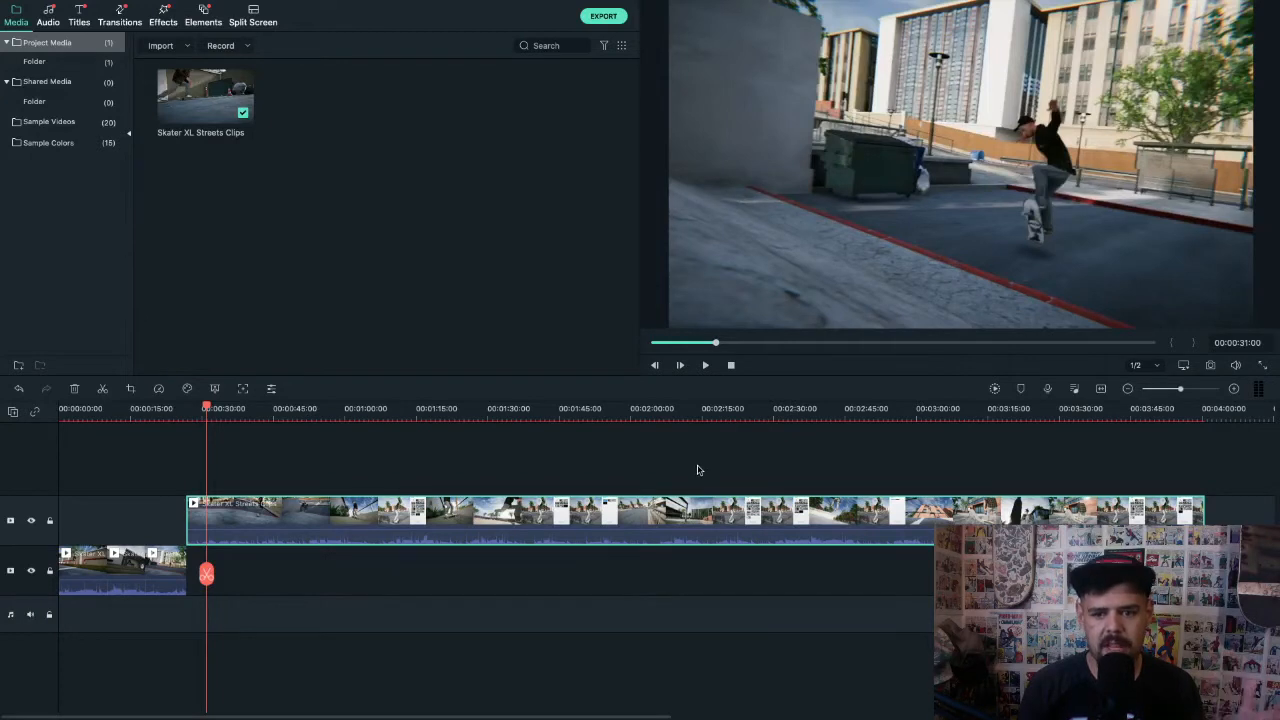
pyautogui.moveTo(683, 470)
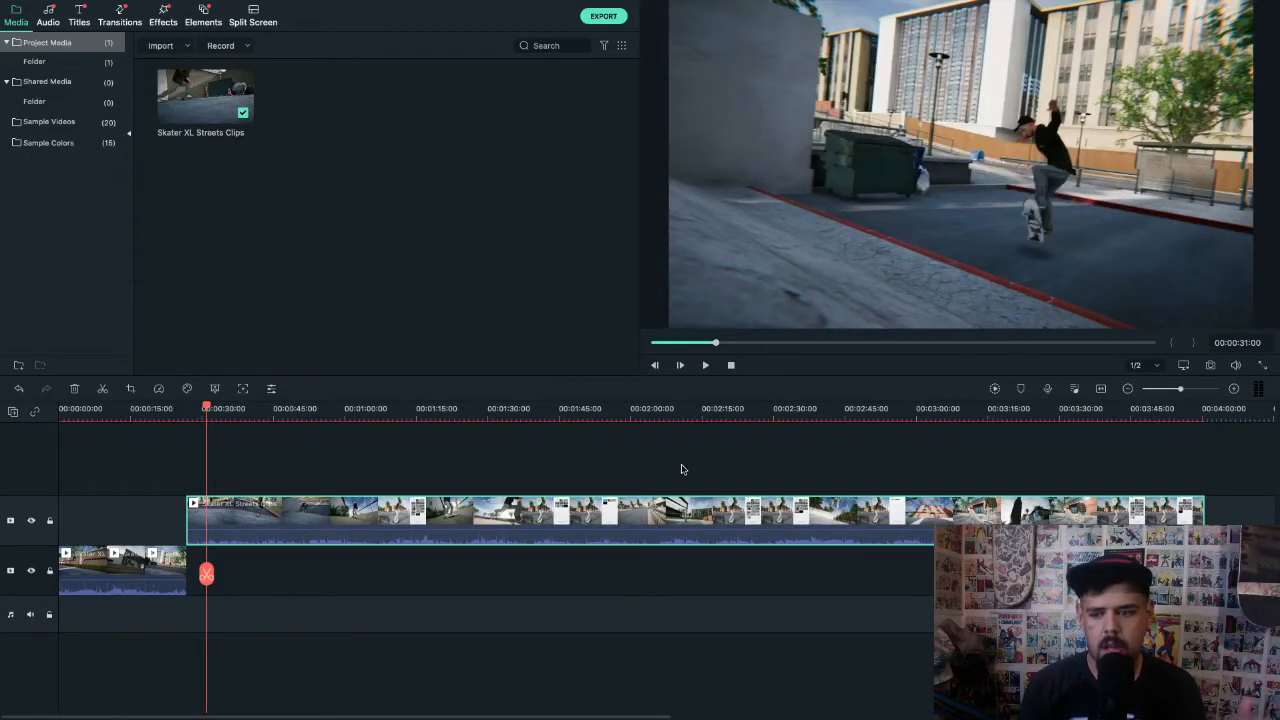
pyautogui.moveTo(1213, 428)
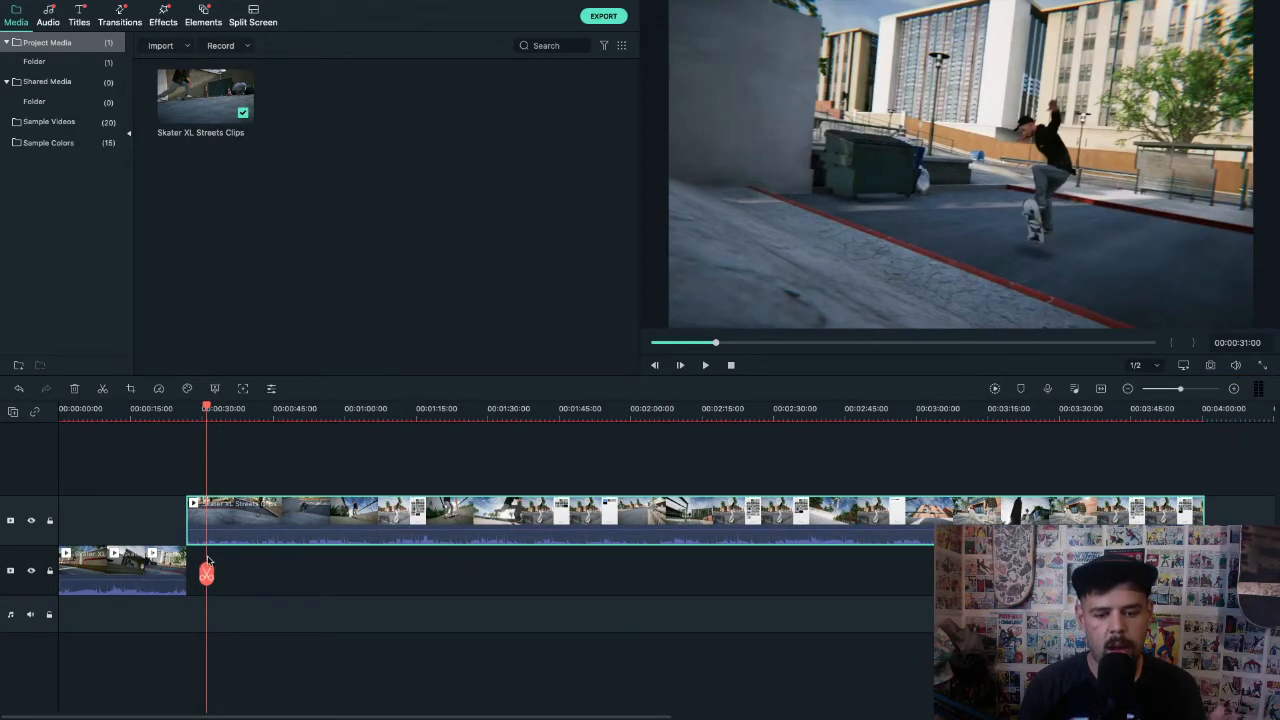
pyautogui.moveTo(475, 575)
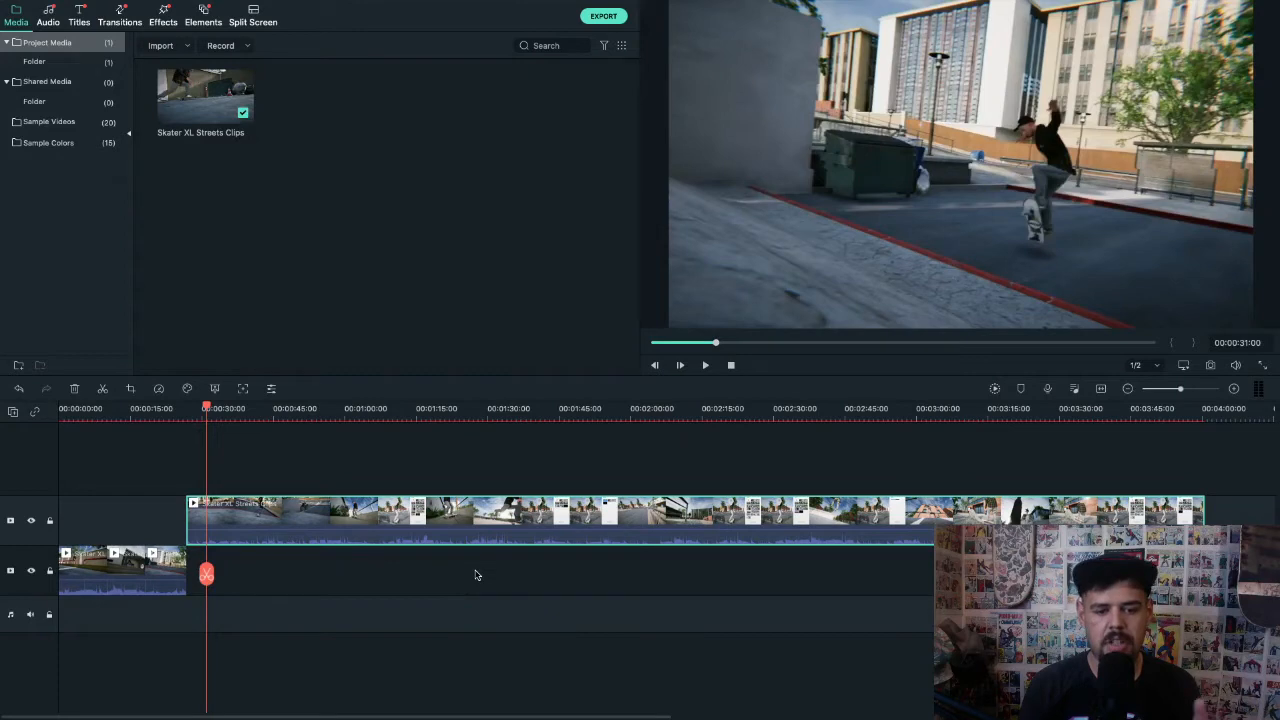
pyautogui.moveTo(445, 564)
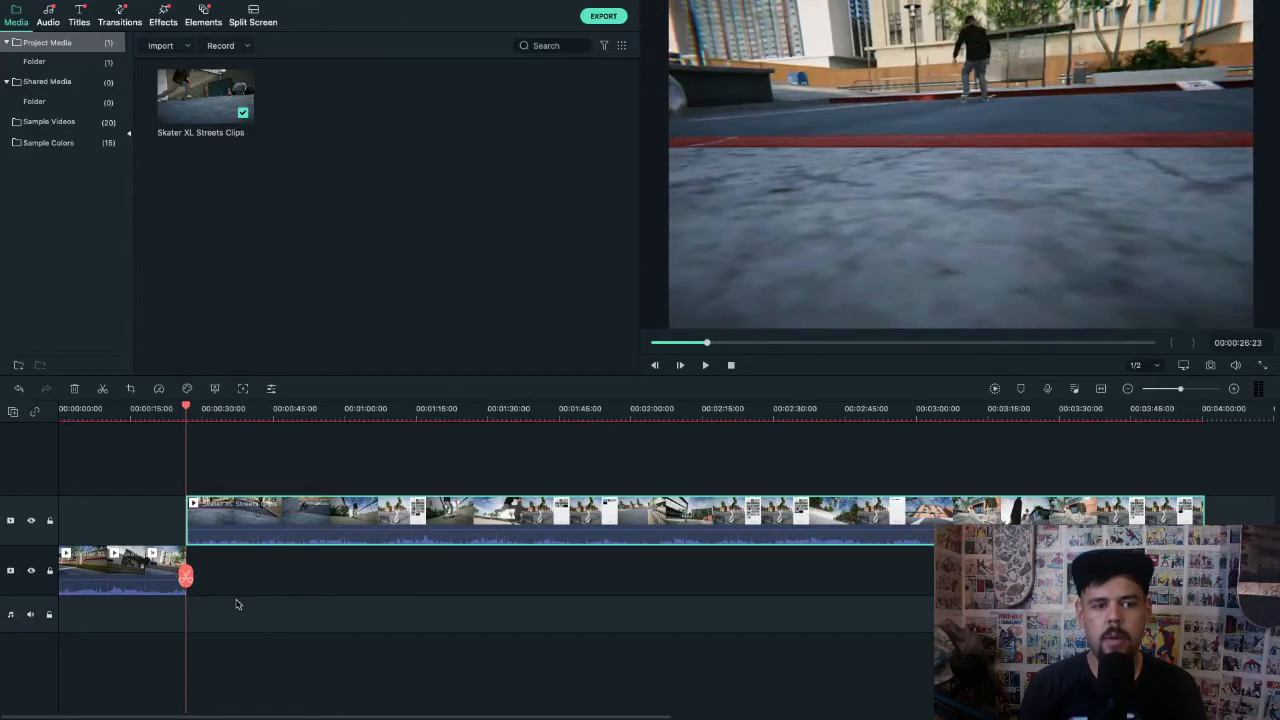
pyautogui.moveTo(280, 590)
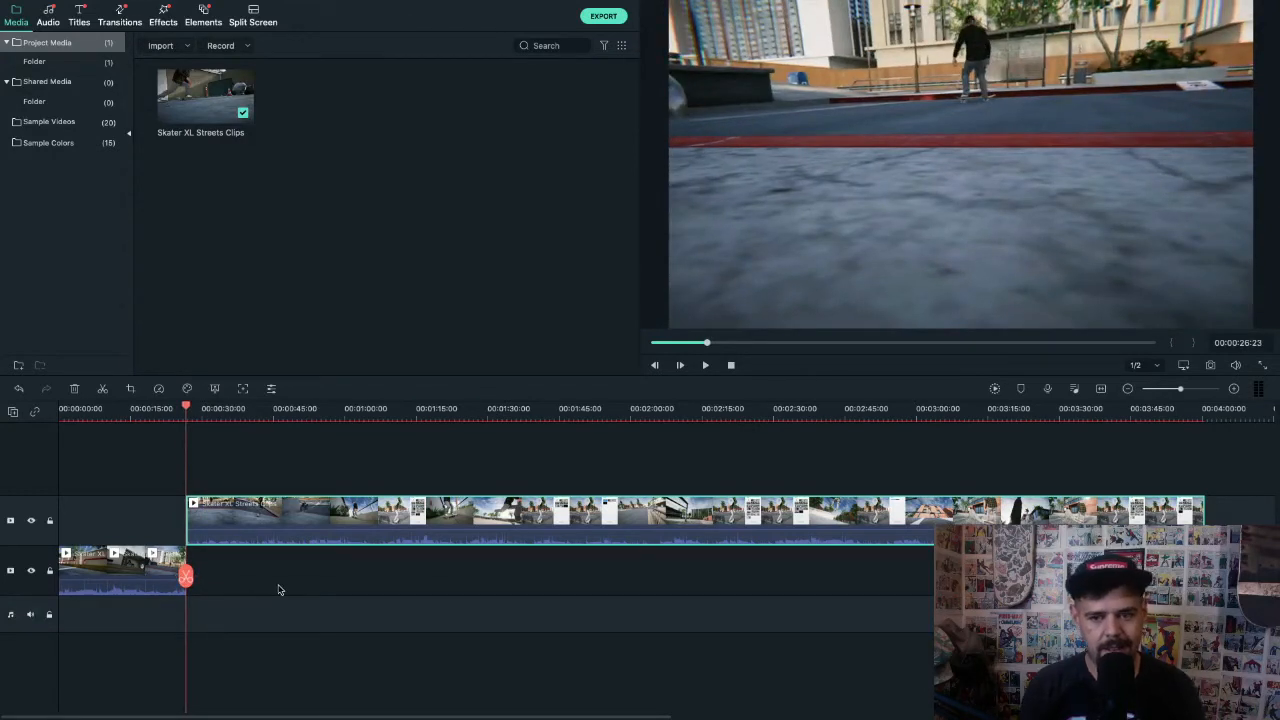
pyautogui.moveTo(290, 585)
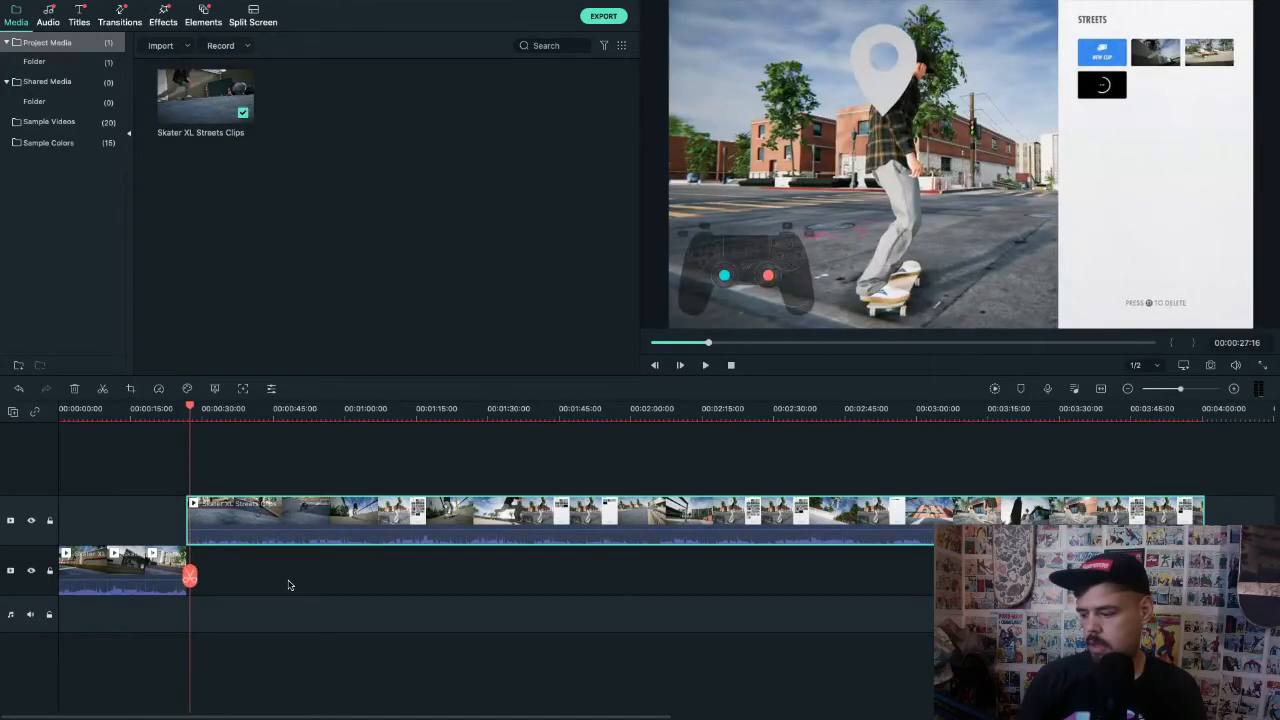
# - Play through the remaining footage, cutting it into clips lined up as one ~2:03 sequence
pyautogui.click(680, 364)
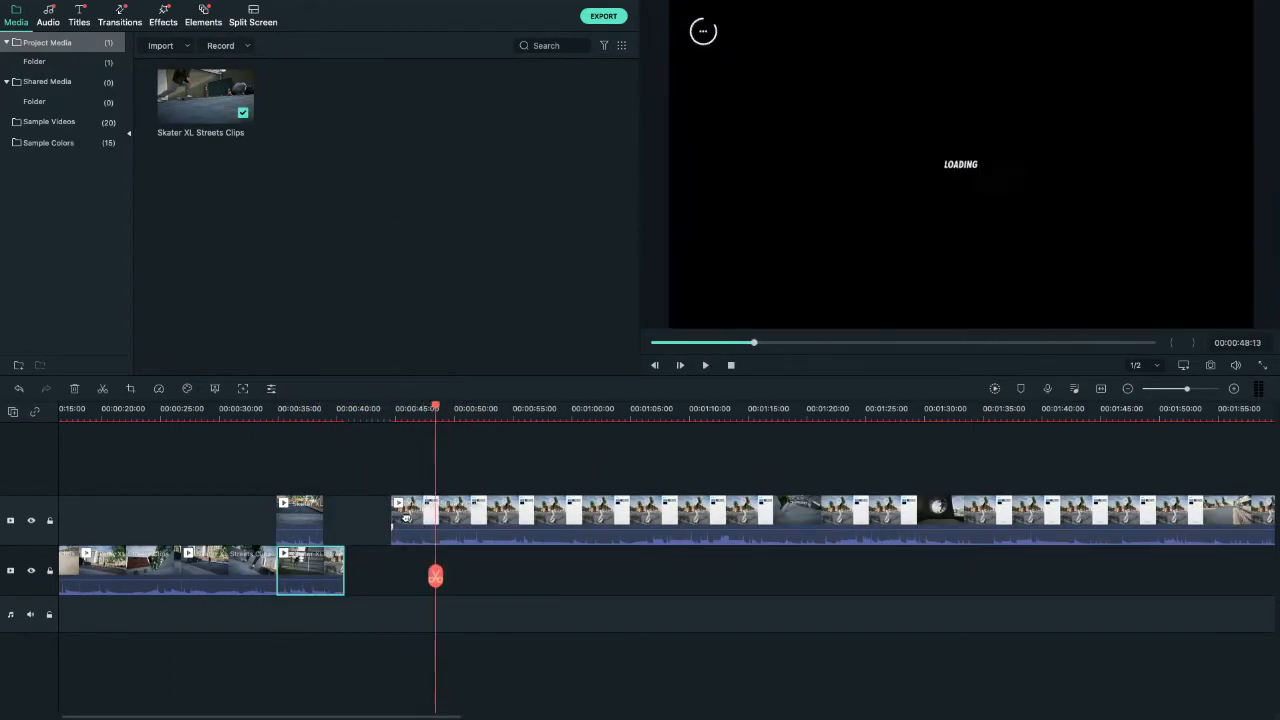
pyautogui.click(680, 364)
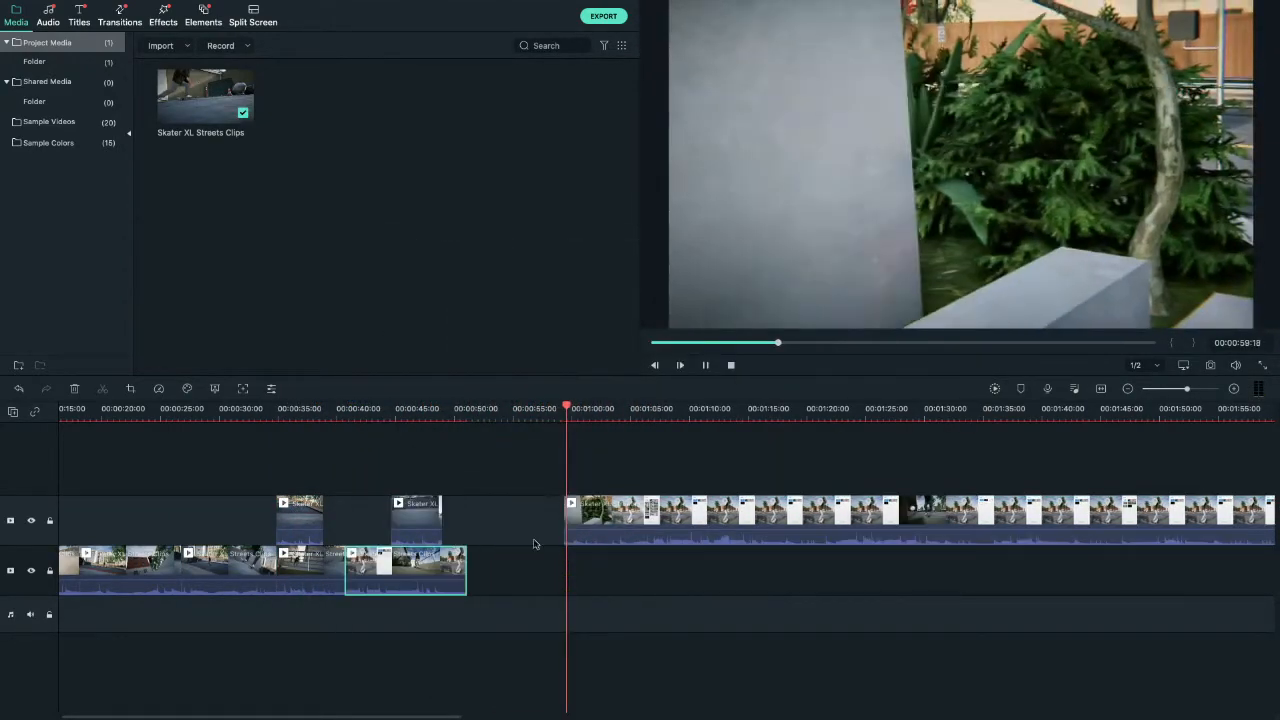
pyautogui.click(767, 408)
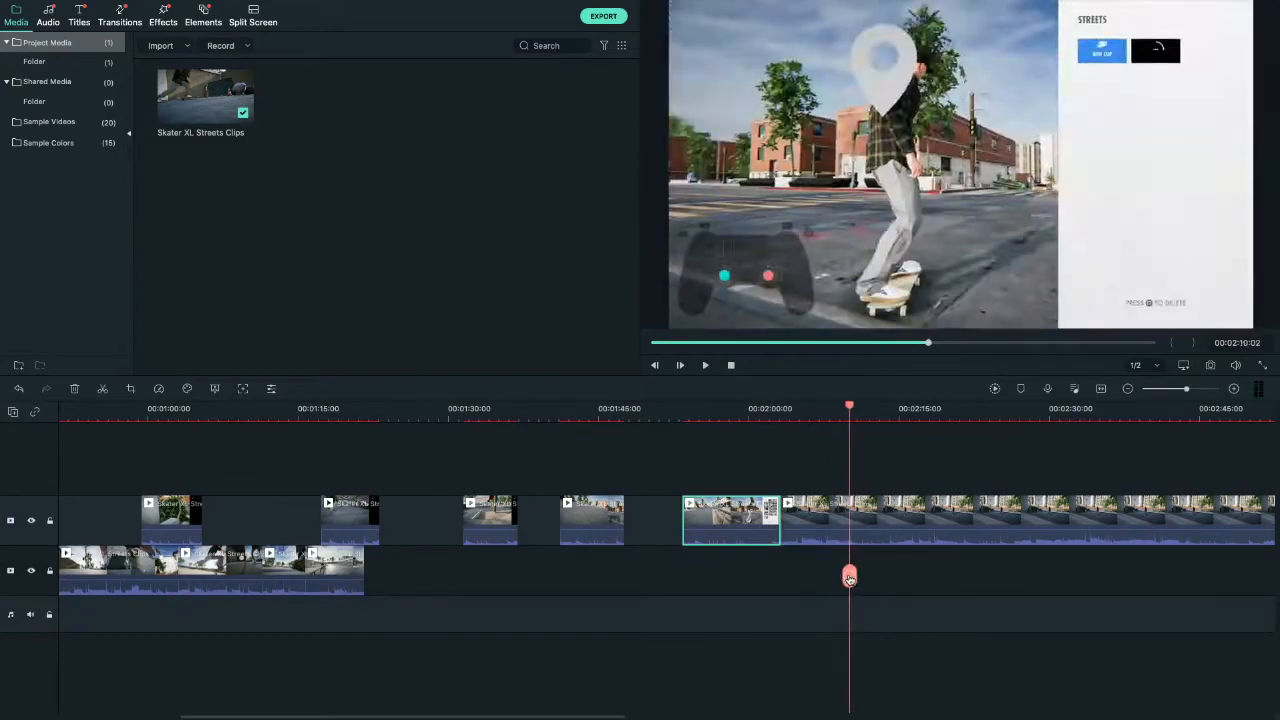
pyautogui.click(680, 365)
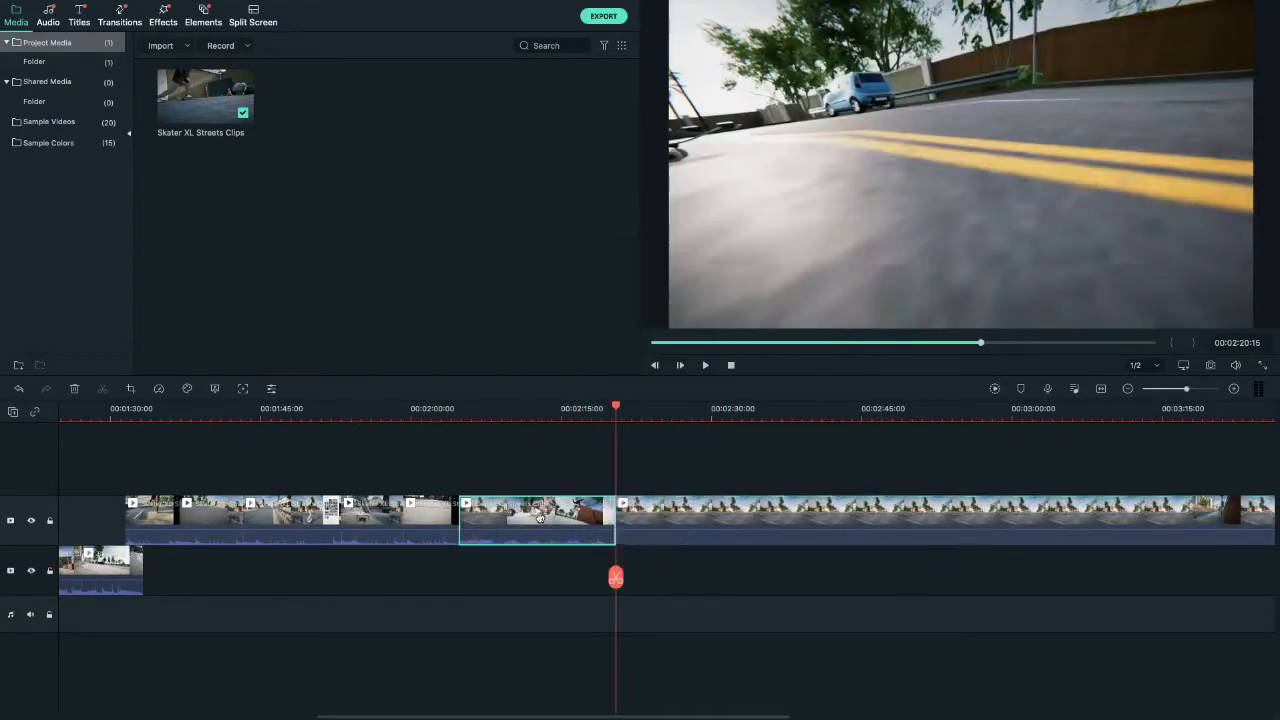
pyautogui.click(680, 365)
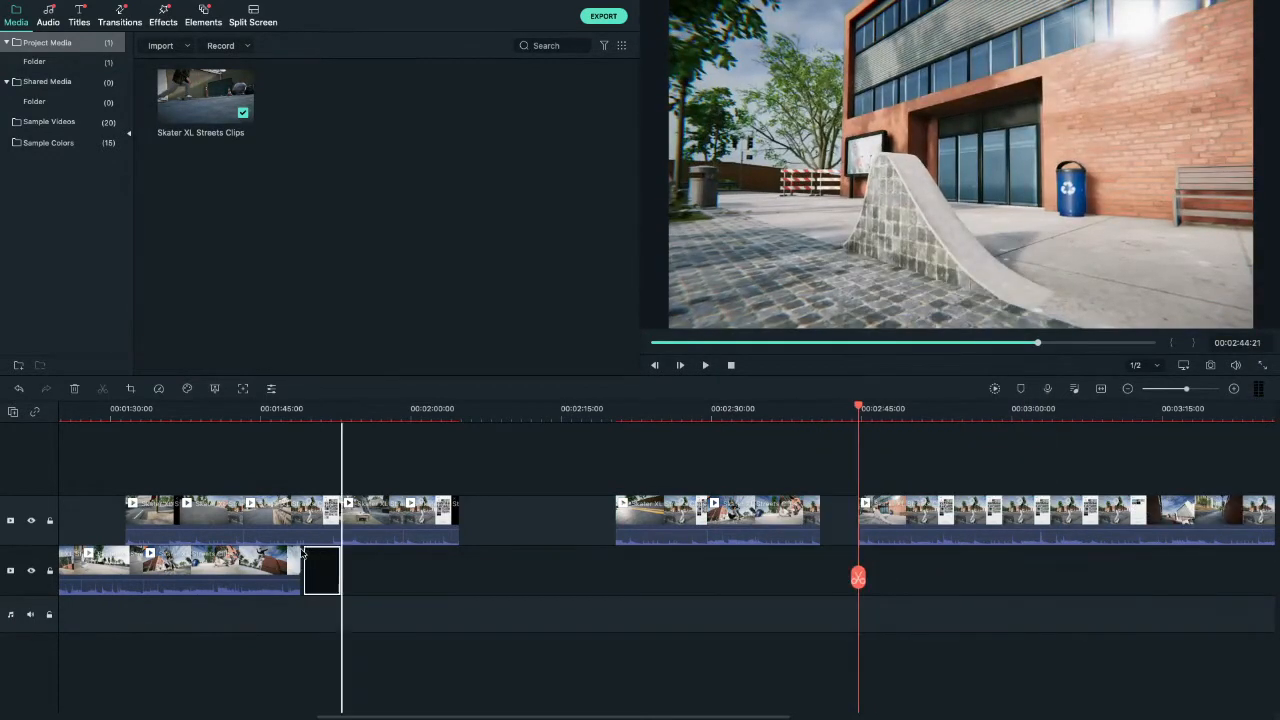
pyautogui.click(680, 365)
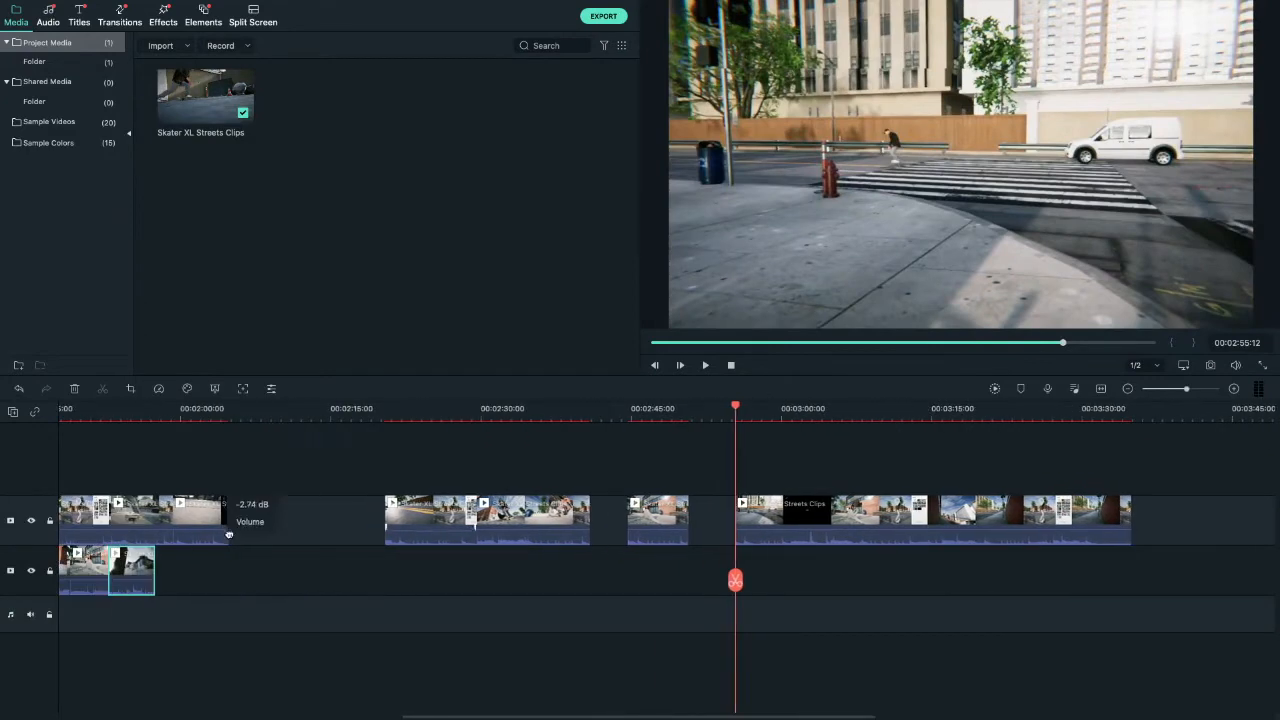
pyautogui.click(680, 365)
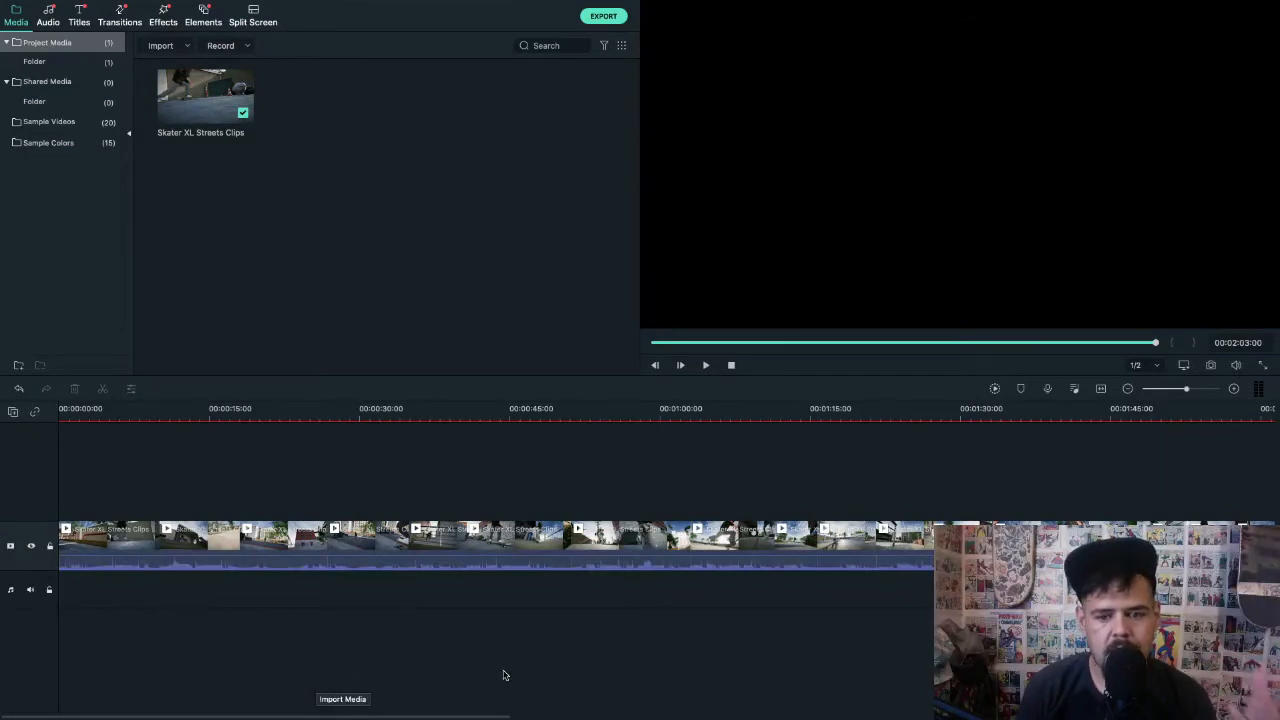
pyautogui.moveTo(255, 615)
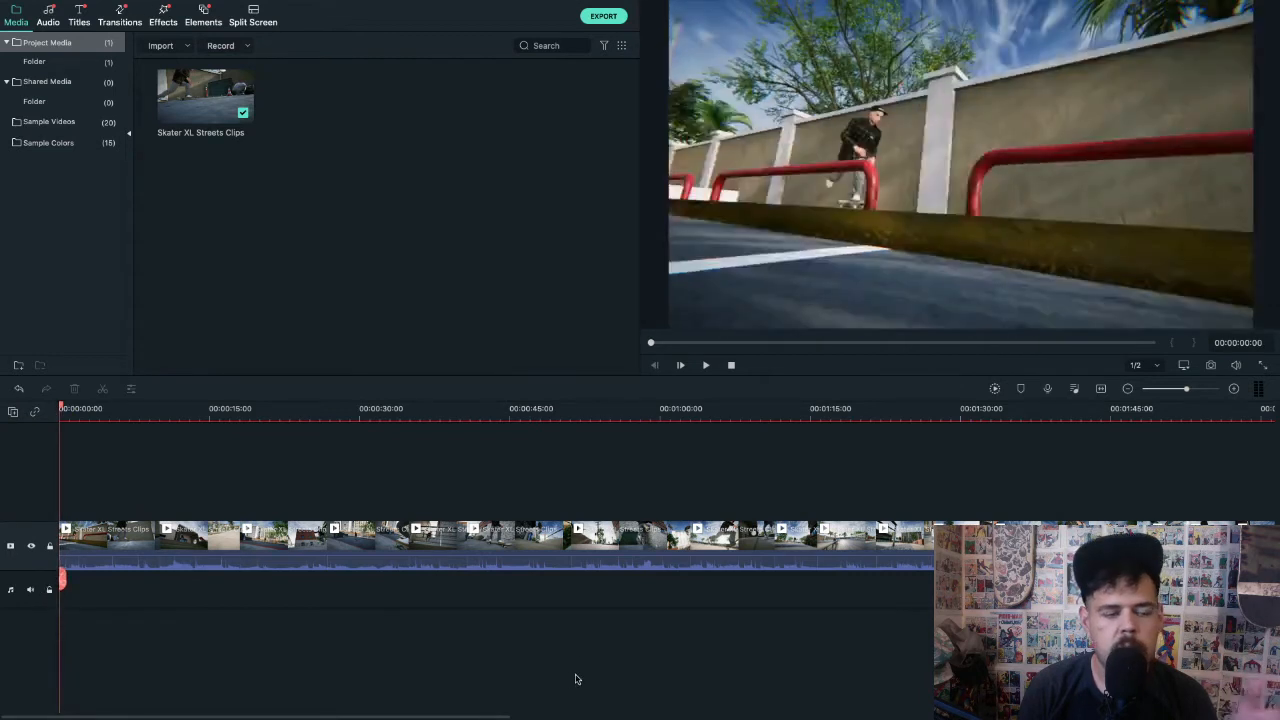
pyautogui.moveTo(615, 653)
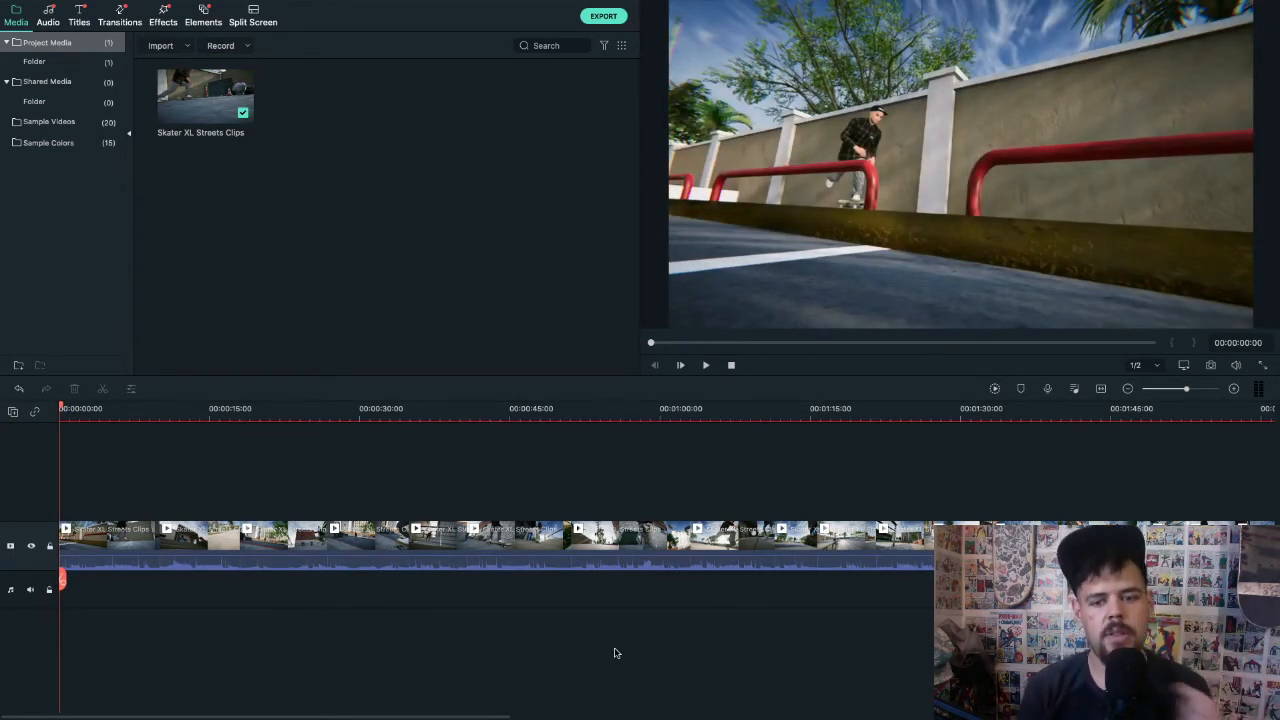
pyautogui.click(705, 365)
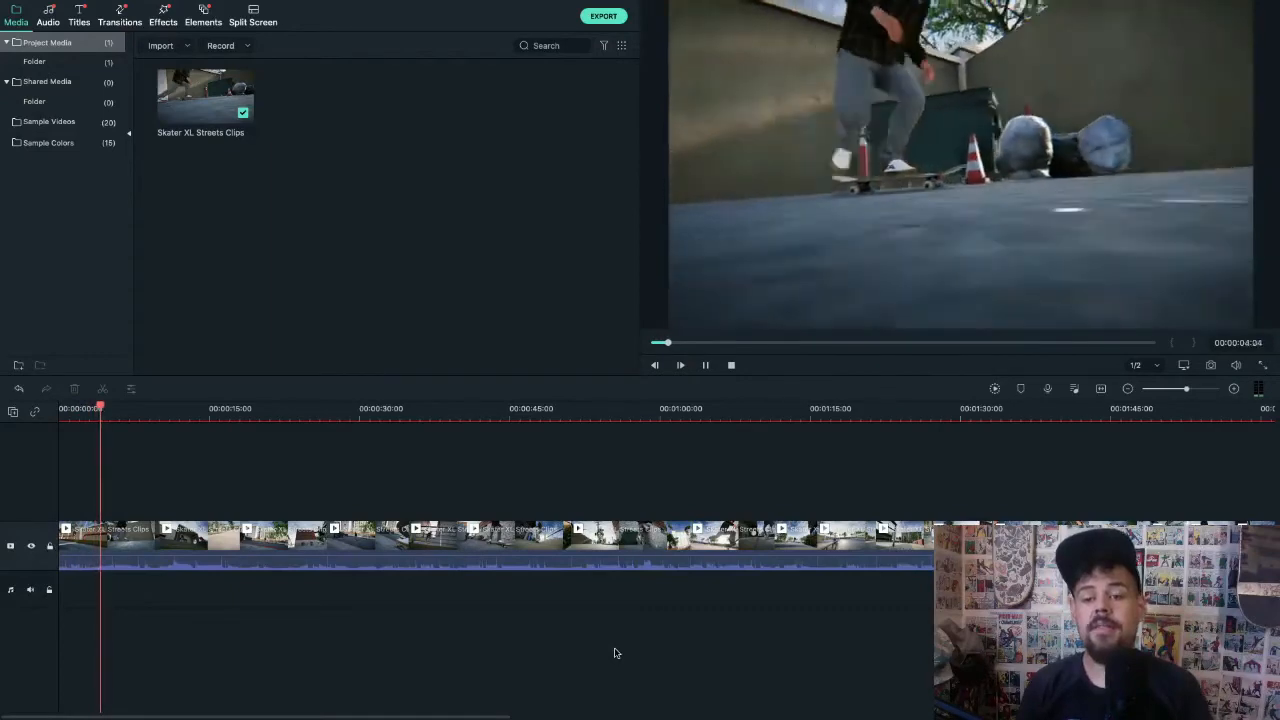
pyautogui.click(680, 365)
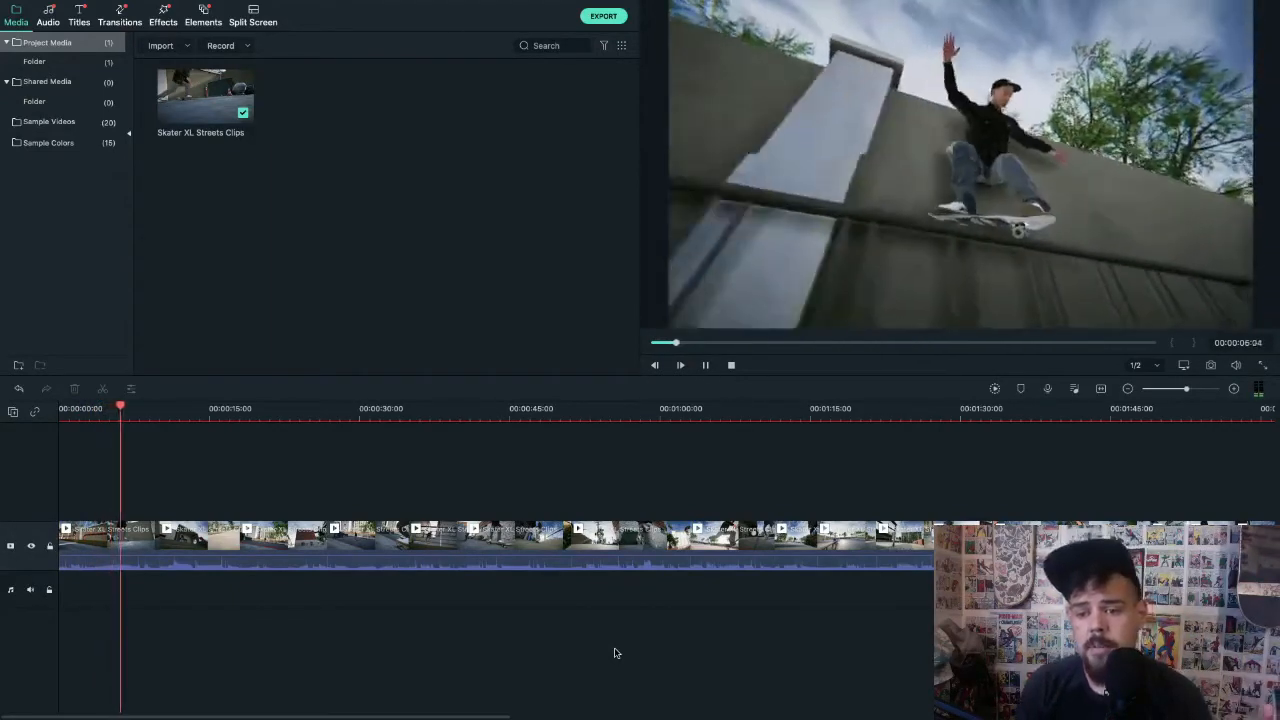